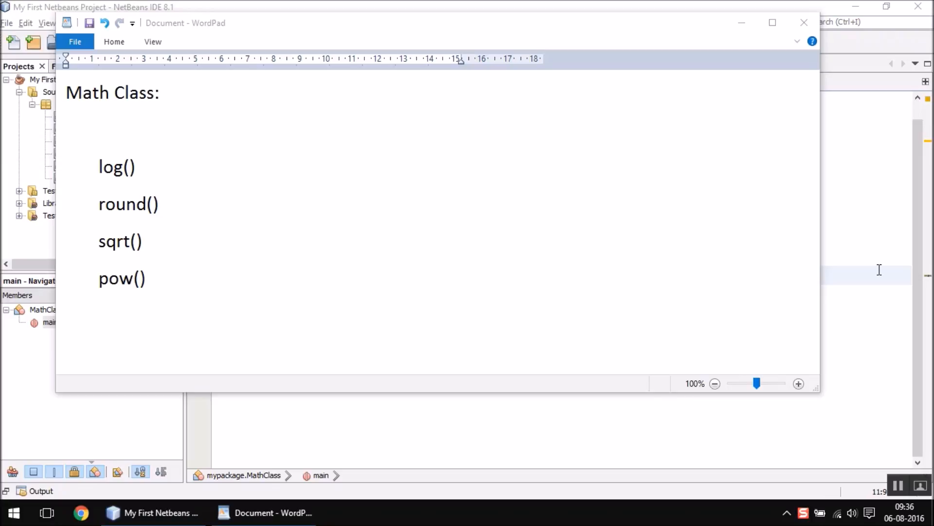
{"action": "mouse_move", "coordinate": [637, 350]}
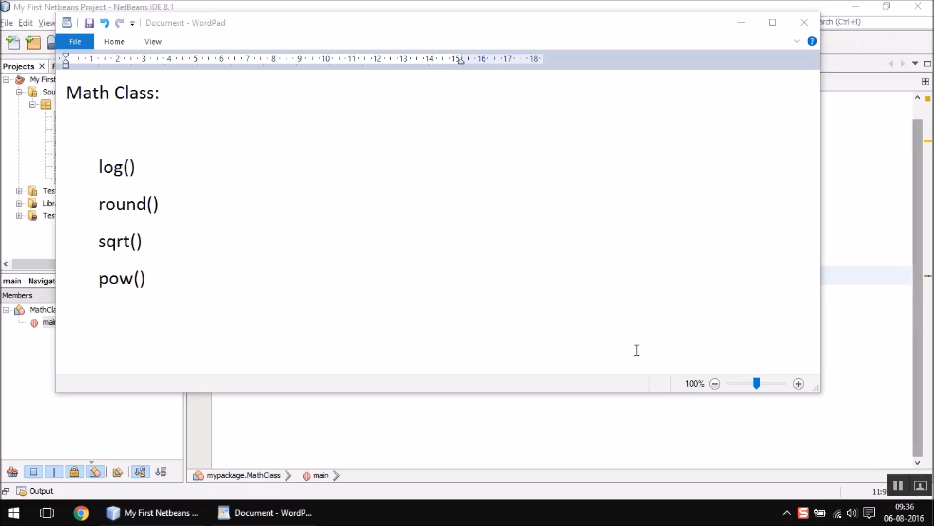
{"action": "mouse_move", "coordinate": [78, 100]}
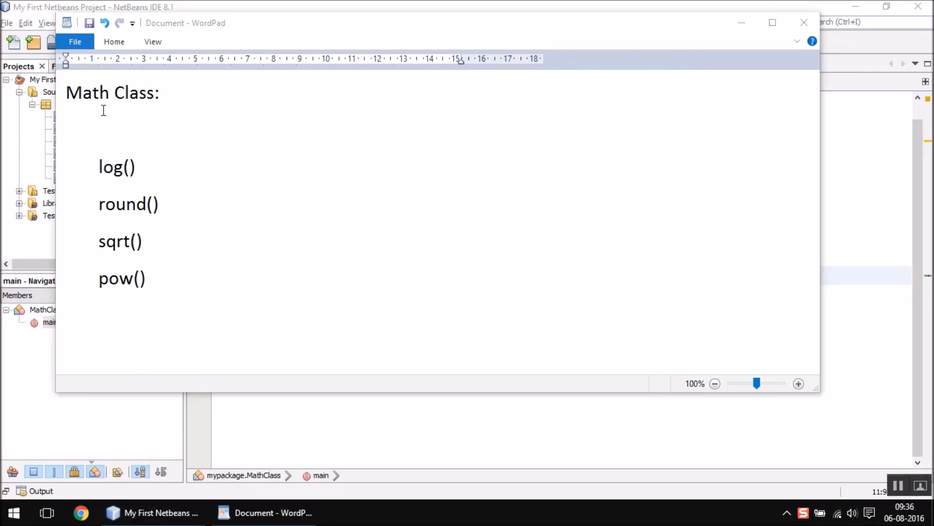
{"action": "mouse_move", "coordinate": [98, 116]}
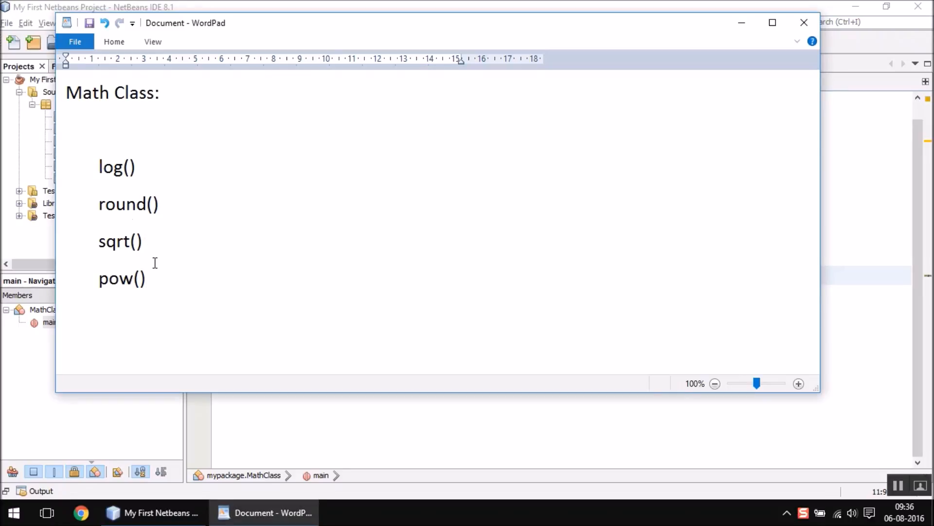
{"action": "mouse_move", "coordinate": [221, 229]}
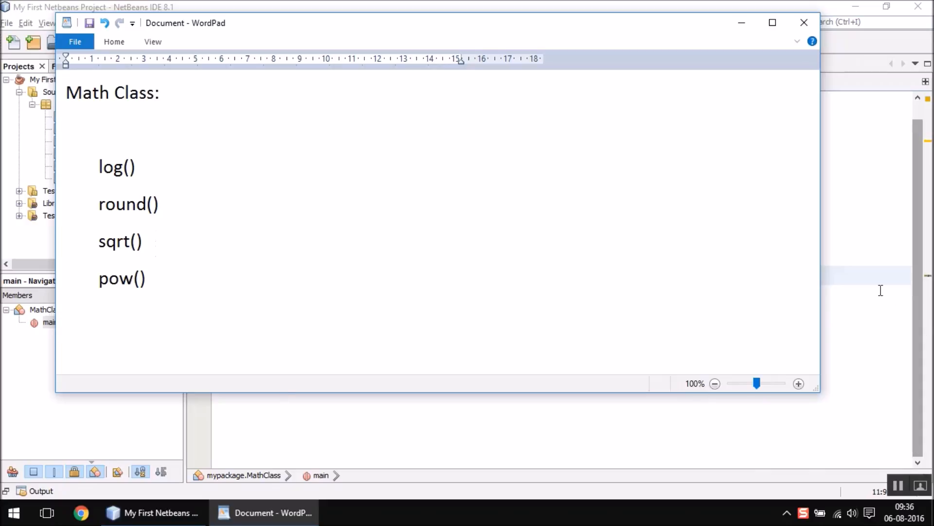
Declare double d in main and assign it Math.log(15)
{"action": "left_click", "coordinate": [151, 512]}
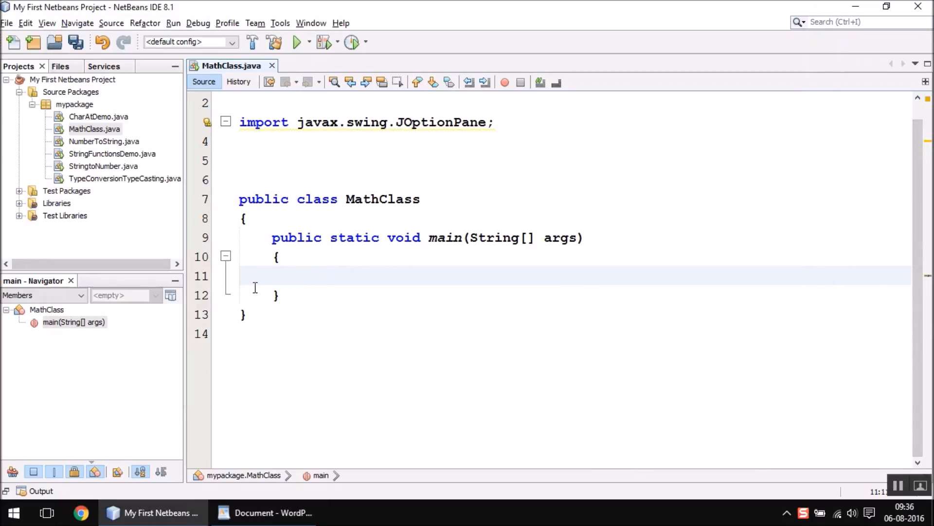
{"action": "left_click", "coordinate": [321, 276]}
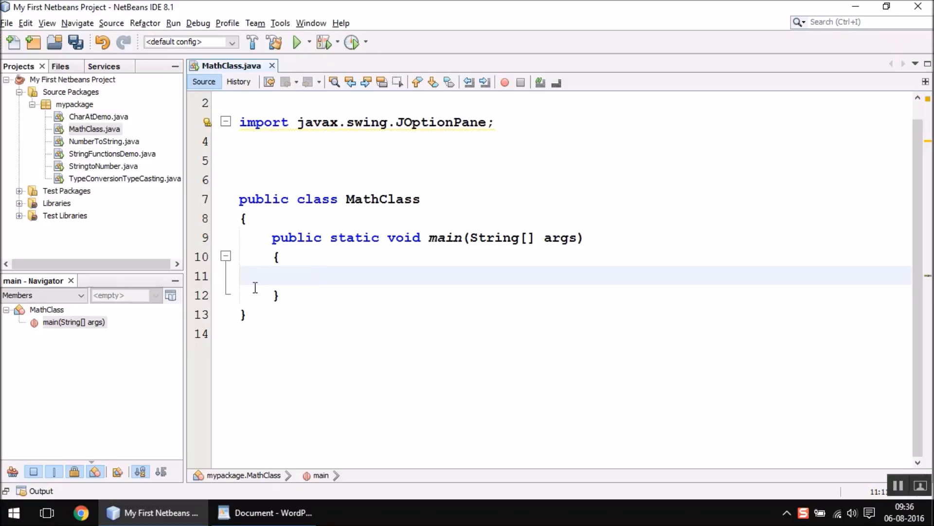
{"action": "type", "text": "double d"}
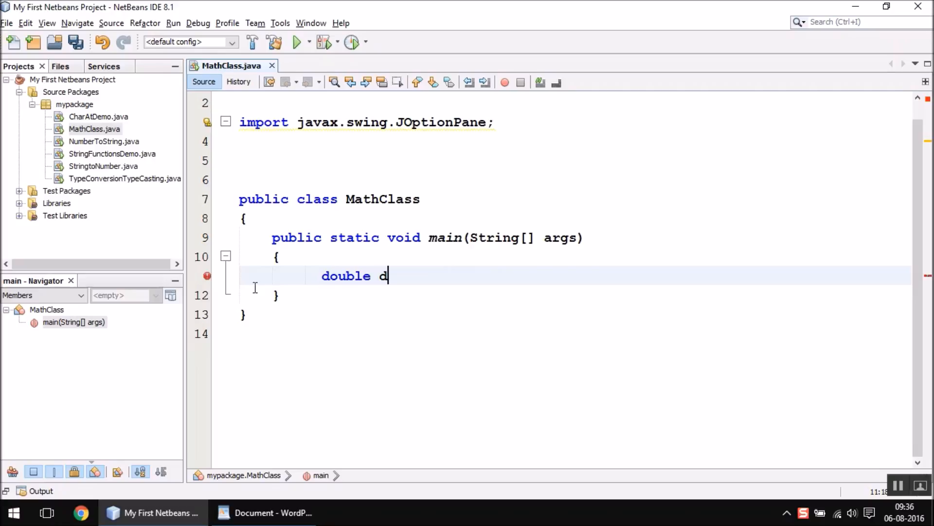
{"action": "type", "text": ";"}
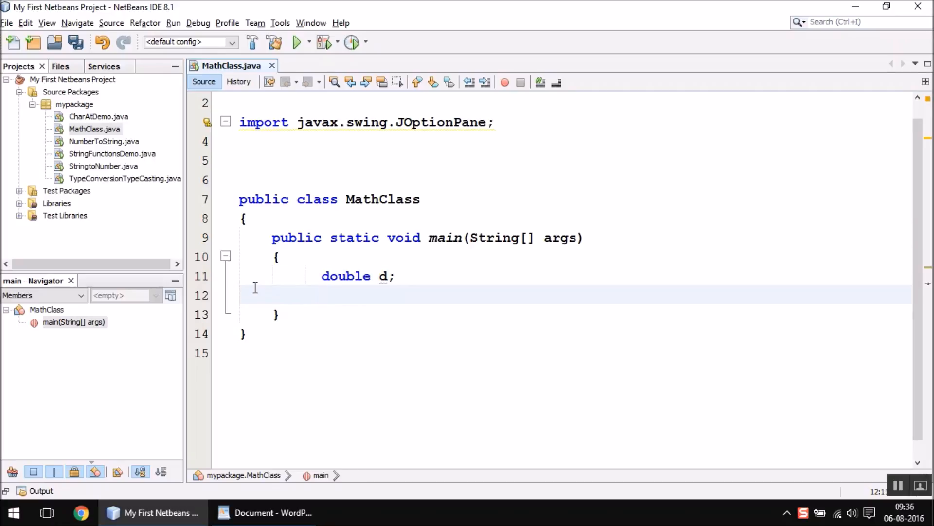
{"action": "type", "text": "d ="}
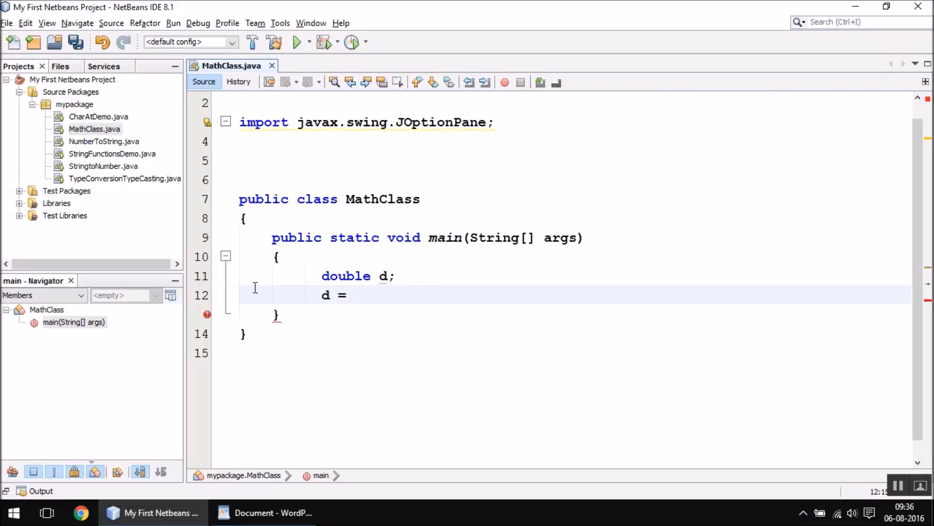
{"action": "type", "text": "M"}
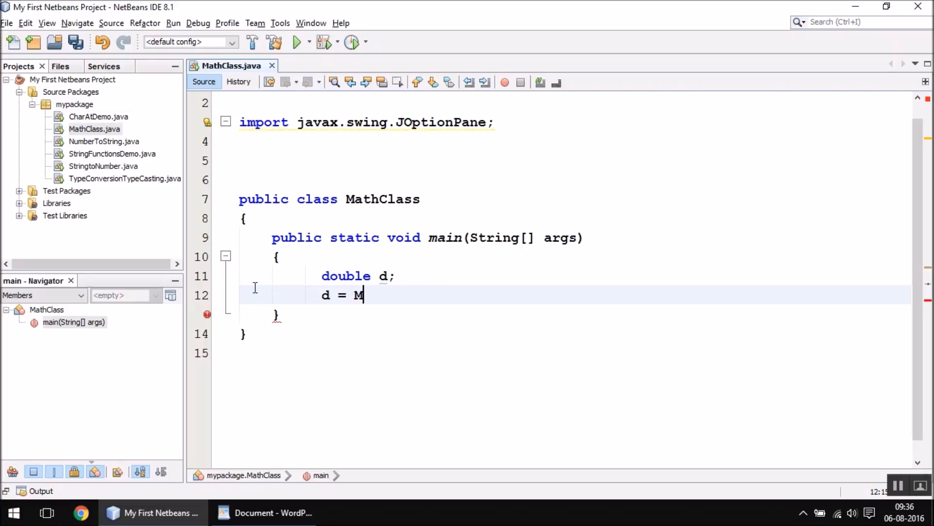
{"action": "type", "text": "at"}
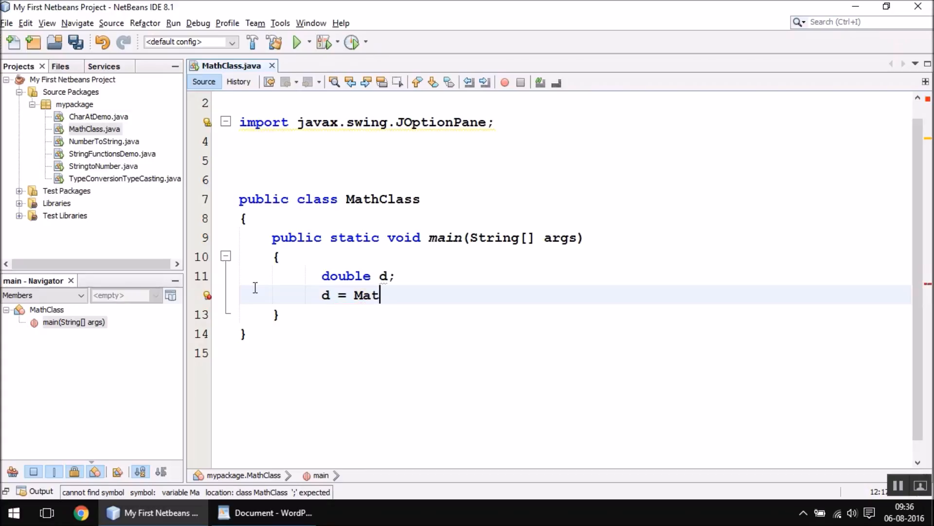
{"action": "type", "text": "h."}
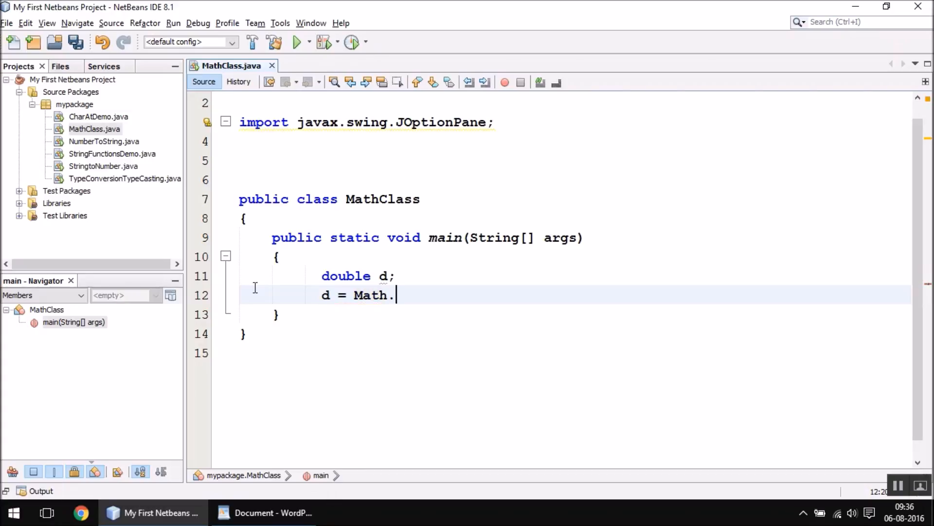
{"action": "type", "text": "log(1"}
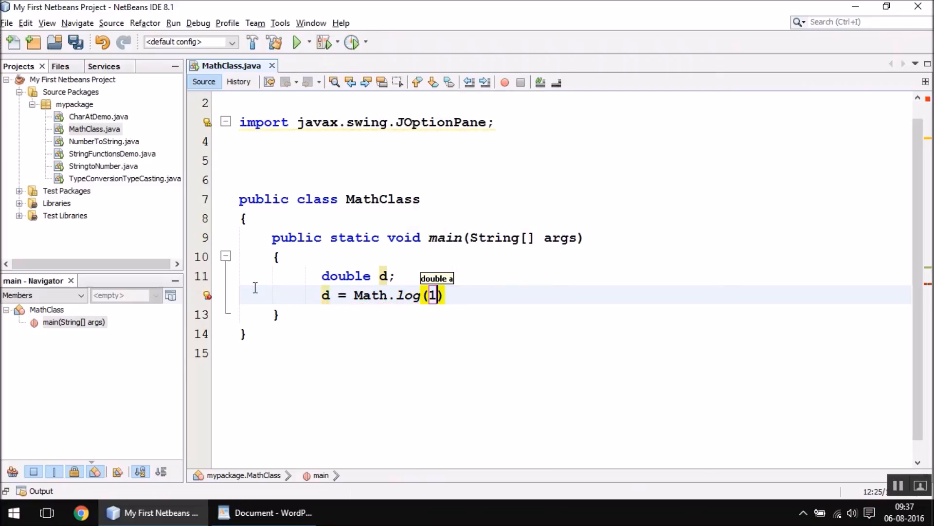
{"action": "type", "text": "5);"}
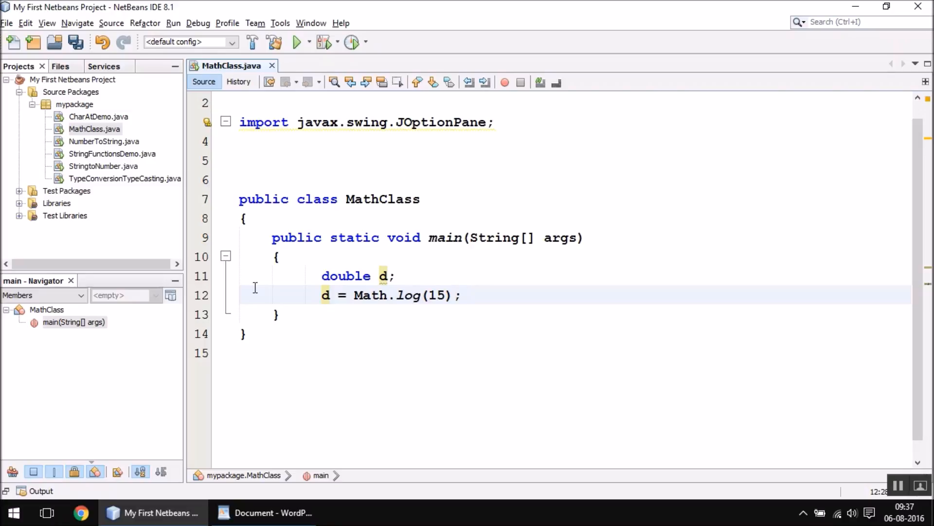
Add JOptionPane.showMessageDialog(null, d) below the log statement
{"action": "left_click", "coordinate": [463, 295]}
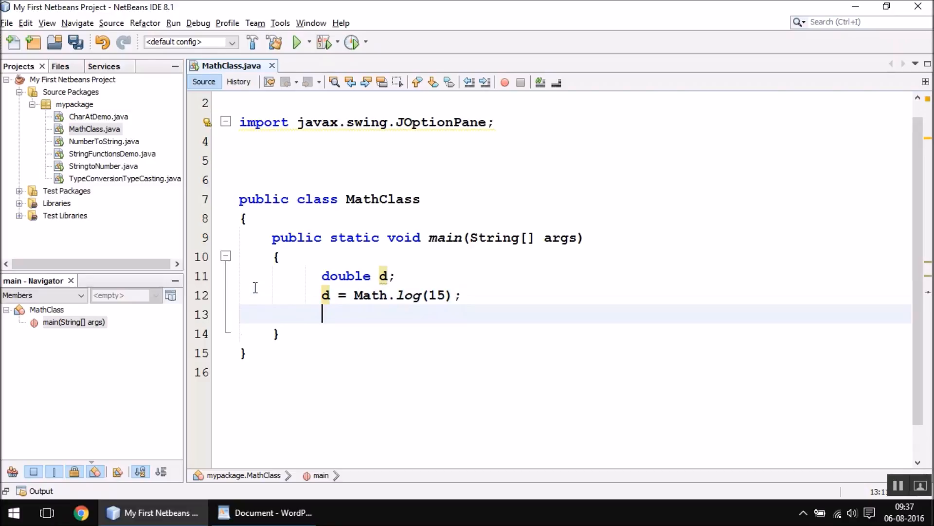
{"action": "type", "text": "JOptionPane"}
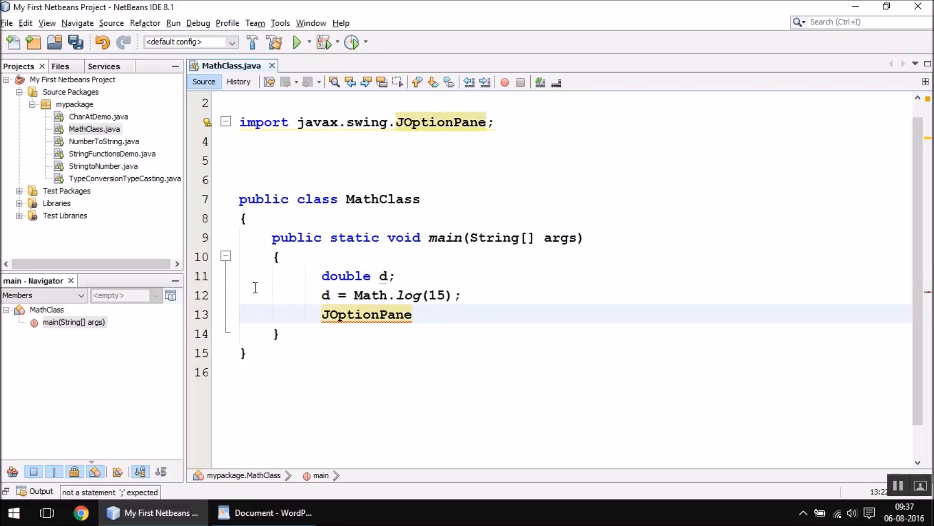
{"action": "type", "text": ".showmessageDialog(null, args);"}
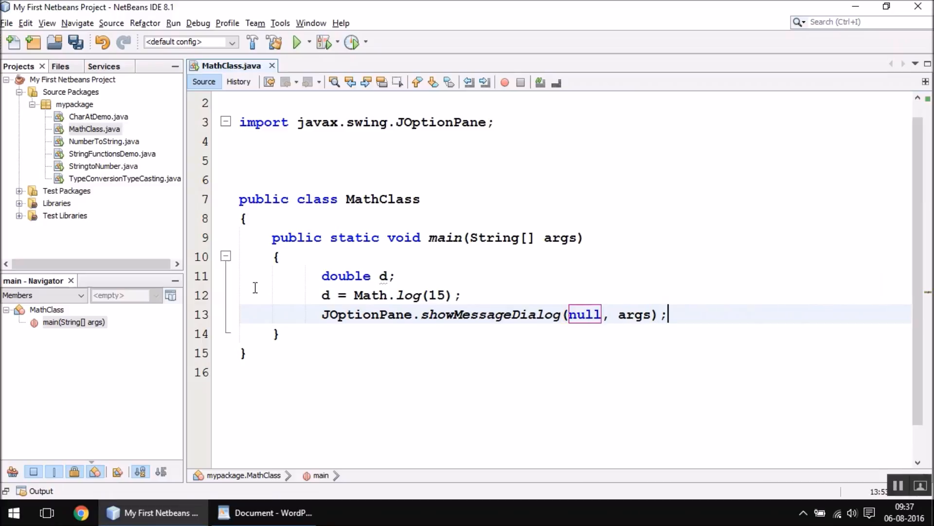
{"action": "type", "text": "\\"}
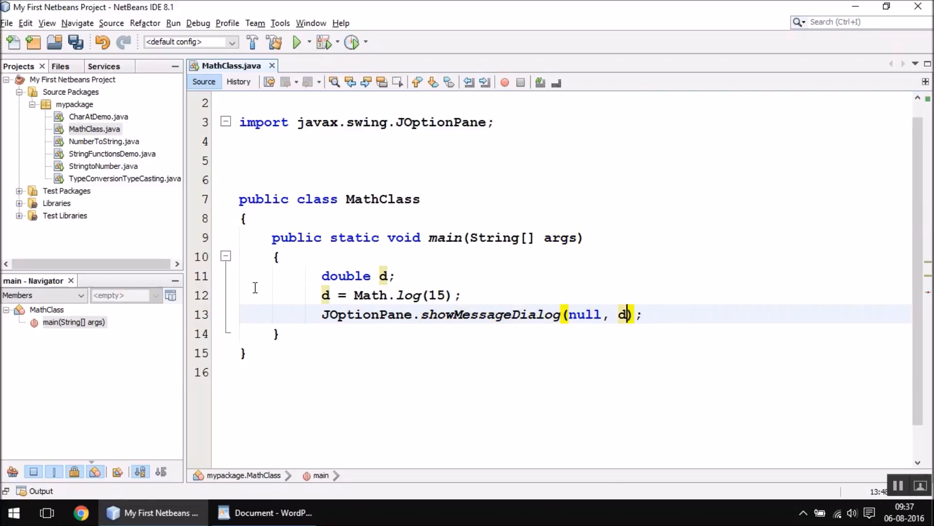
{"action": "left_click", "coordinate": [295, 42]}
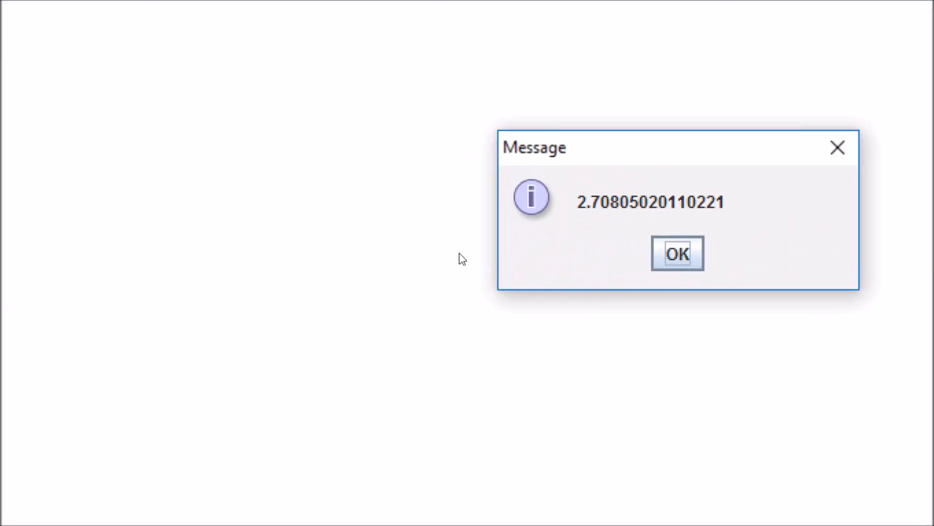
{"action": "mouse_move", "coordinate": [601, 222]}
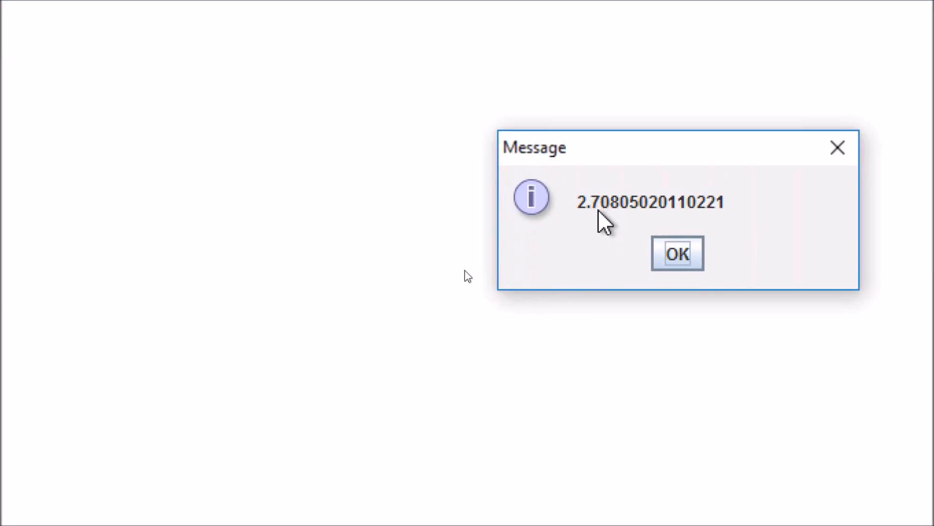
{"action": "left_click", "coordinate": [678, 254]}
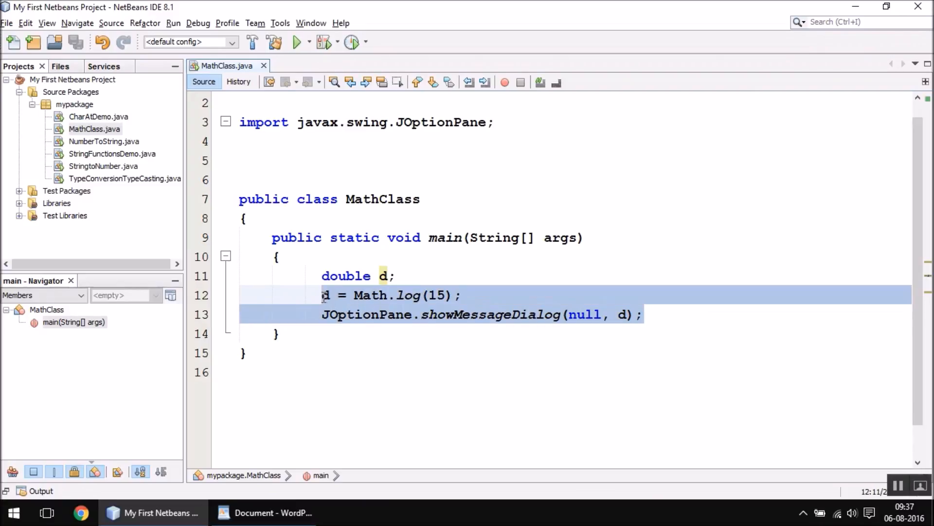
Pick round() from the WordPad Math functions list and return to MathClass
{"action": "key", "text": "Delete"}
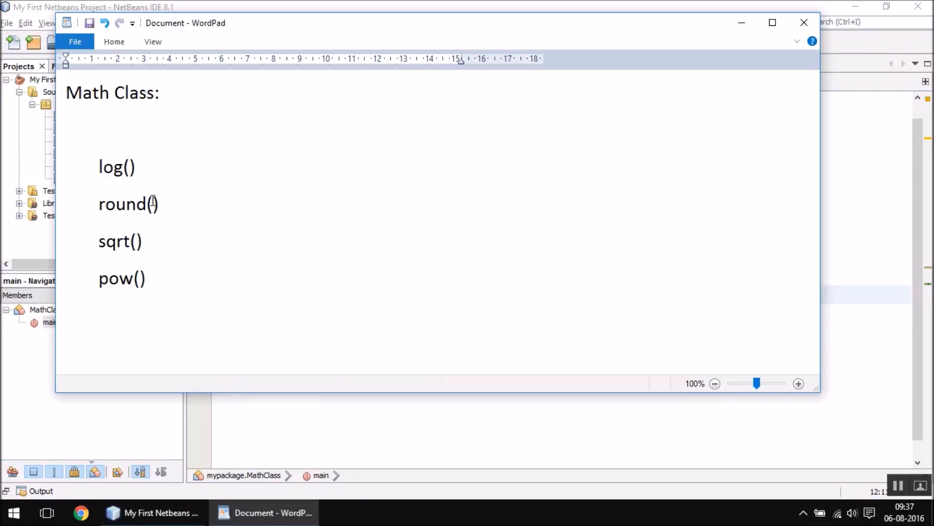
{"action": "double_click", "coordinate": [122, 204]}
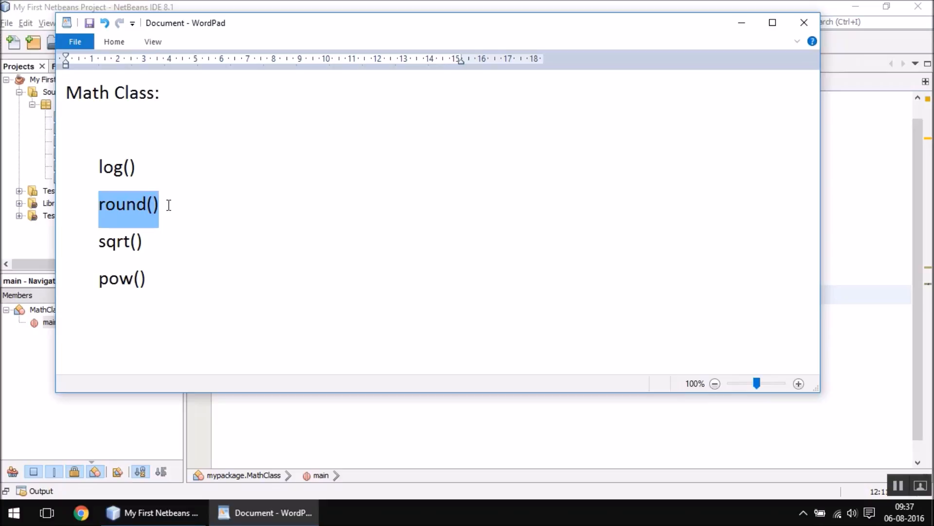
{"action": "left_click", "coordinate": [151, 512]}
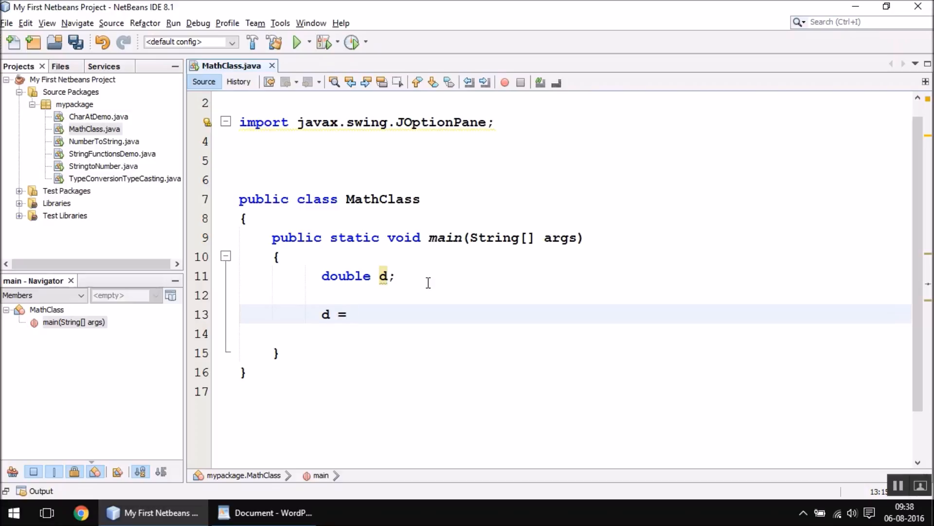
Assign d = Math.round(15.56) and redeclare d as long
{"action": "type", "text": "Math"}
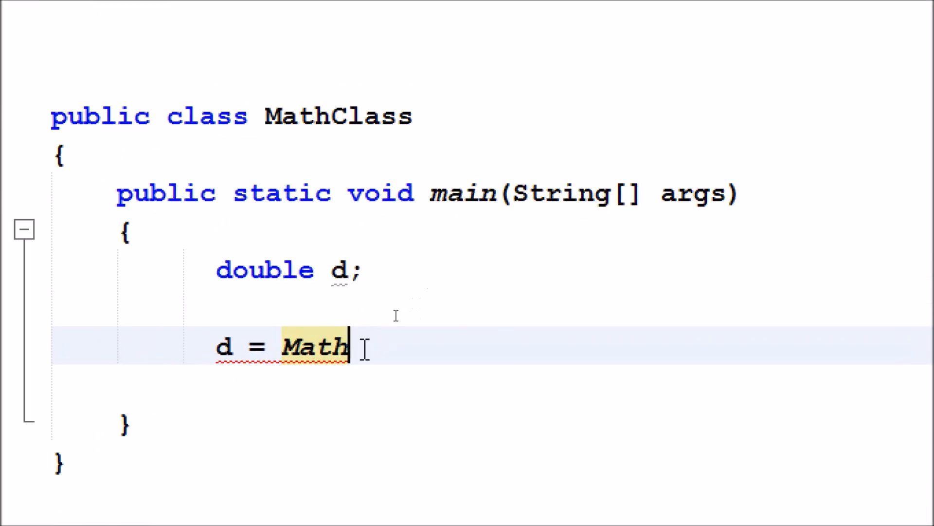
{"action": "type", "text": "."}
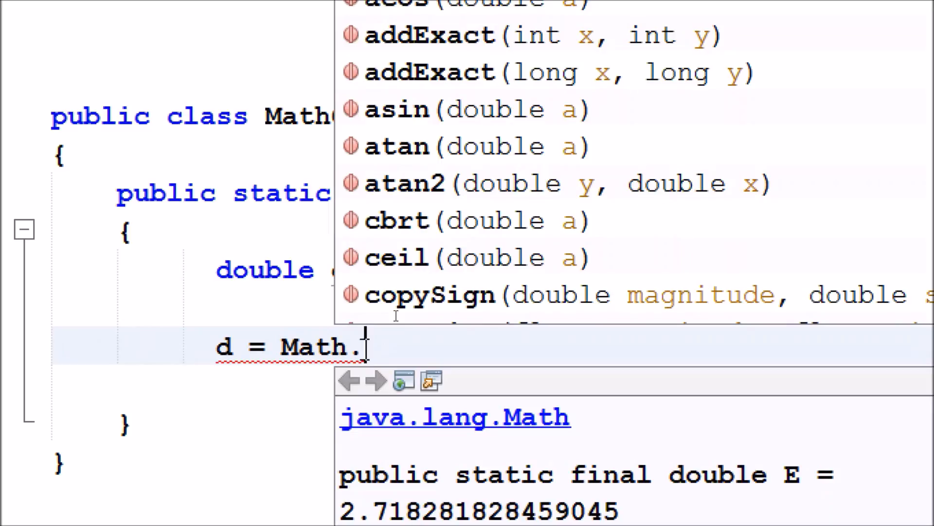
{"action": "type", "text": "round"}
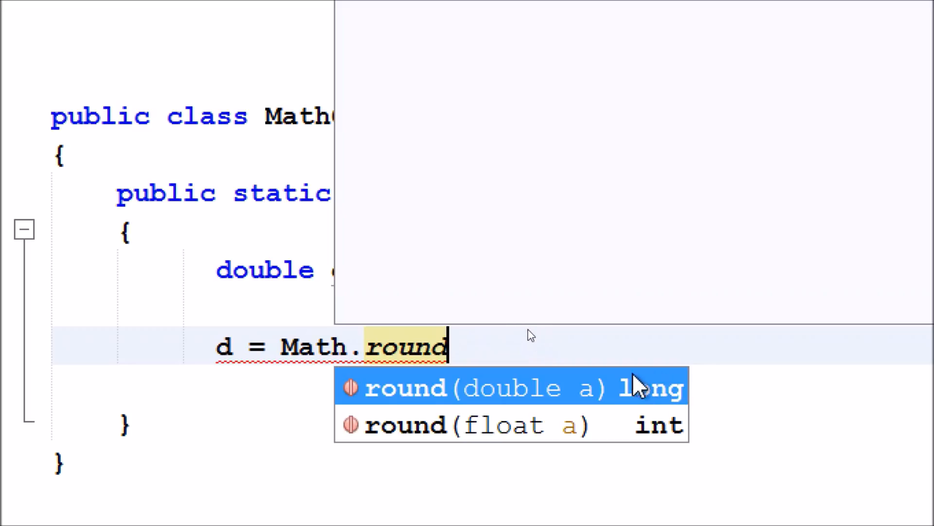
{"action": "mouse_move", "coordinate": [634, 406]}
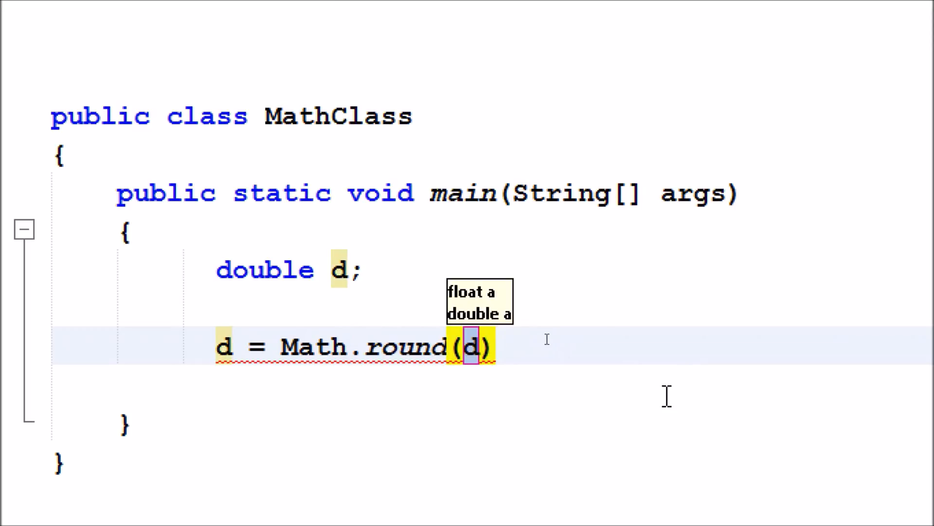
{"action": "type", "text": "15.56"}
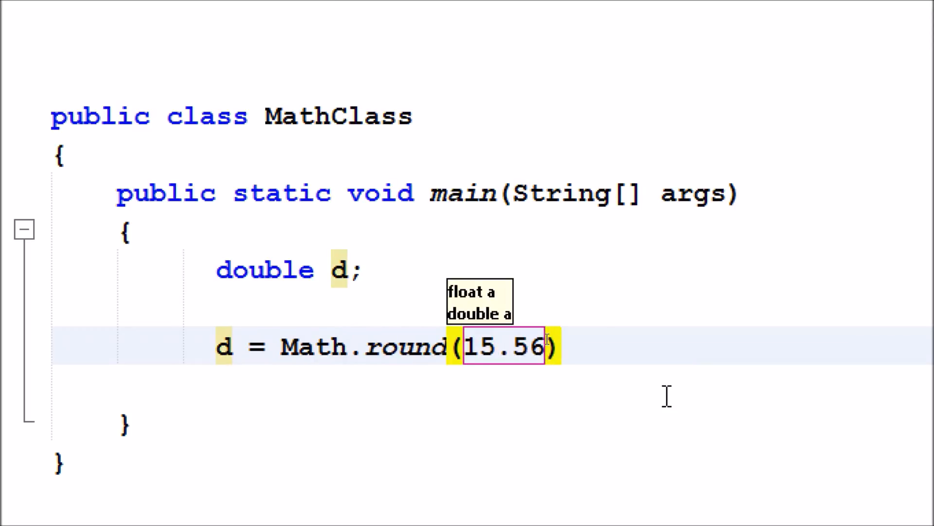
{"action": "type", "text": ";"}
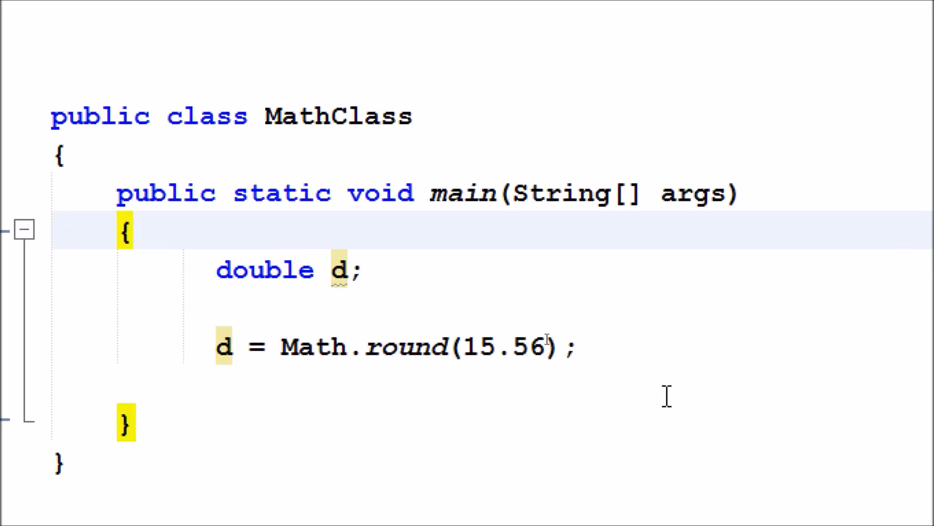
{"action": "left_click", "coordinate": [581, 347]}
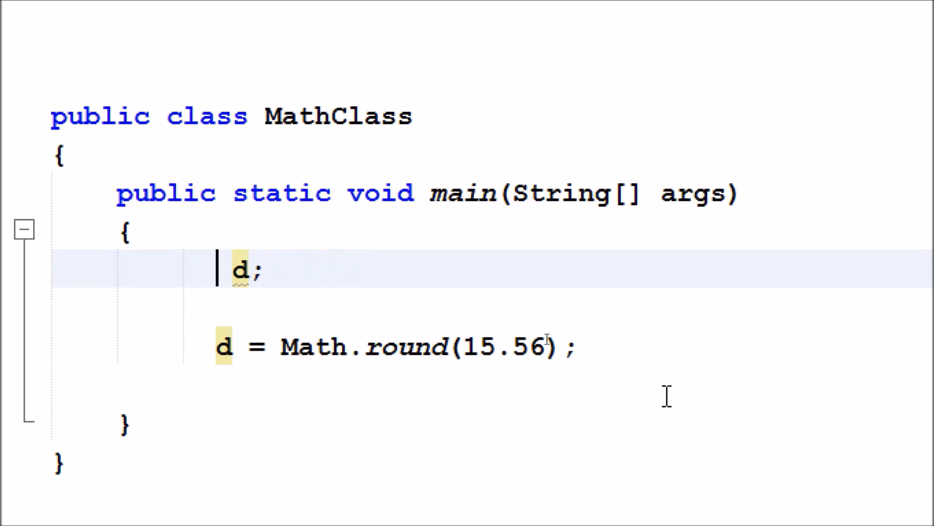
{"action": "type", "text": "long"}
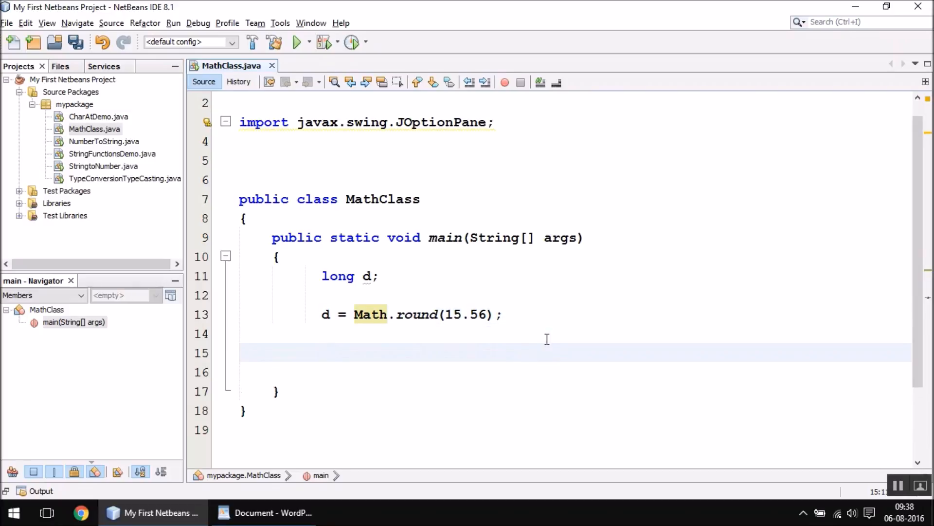
Add JOptionPane.showMessageDialog(null, d) to display the rounded value
{"action": "type", "text": "jop"}
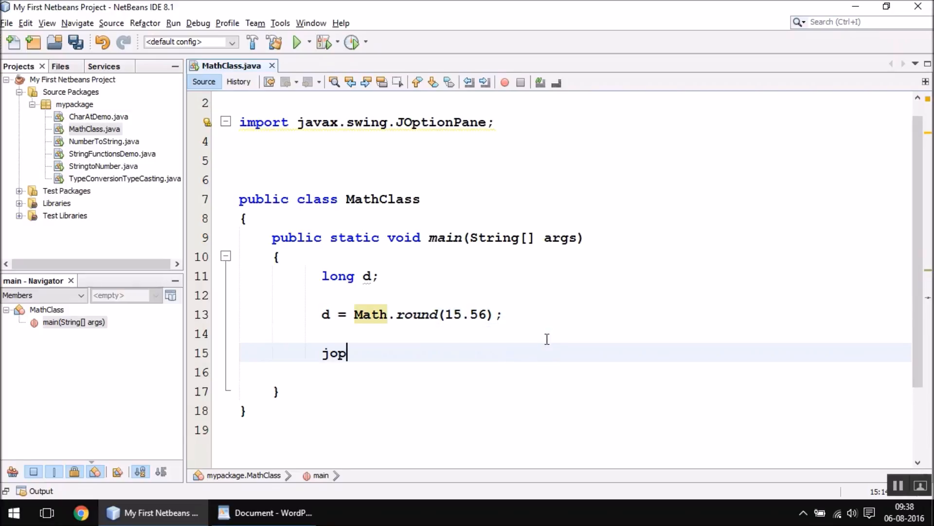
{"action": "type", "text": "JOptionPane.showMessageDialog(parentComponent, args);"}
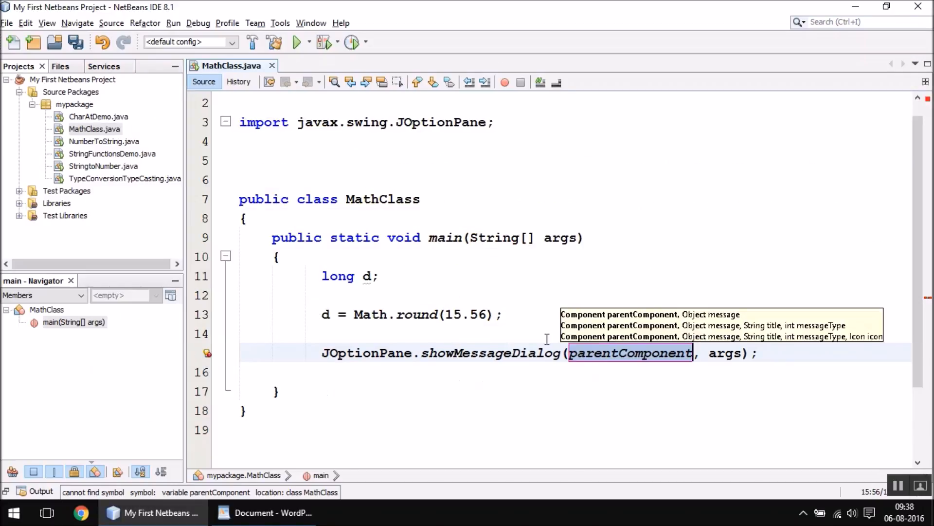
{"action": "type", "text": "null"}
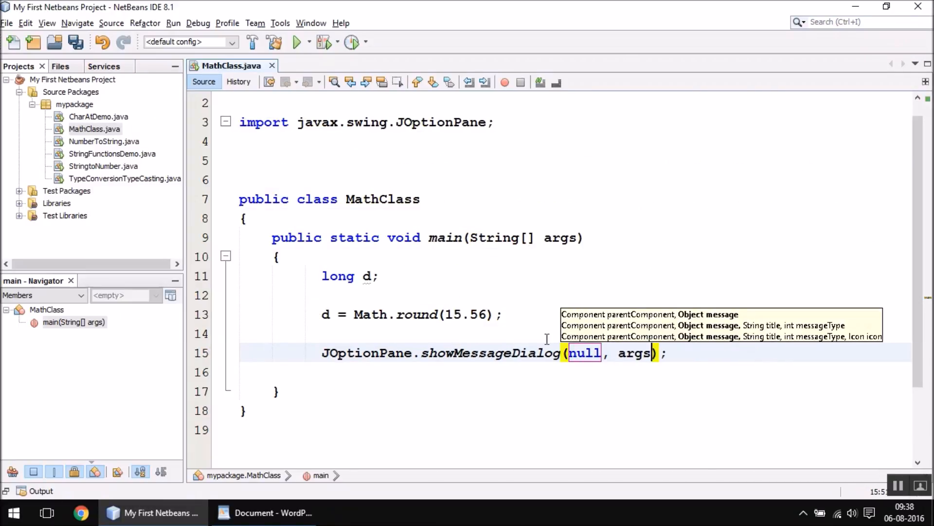
{"action": "type", "text": "d"}
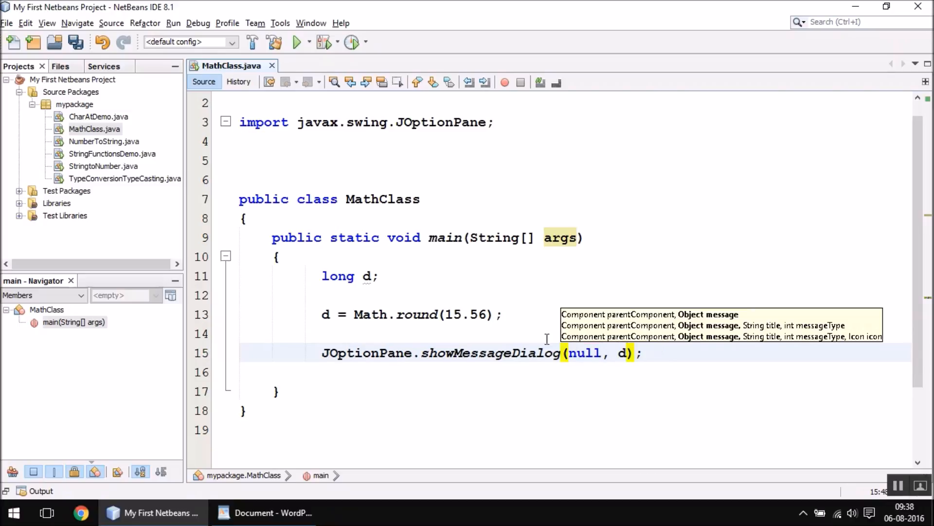
Run the project to see the rounded result and close the message dialog
{"action": "left_click", "coordinate": [295, 41]}
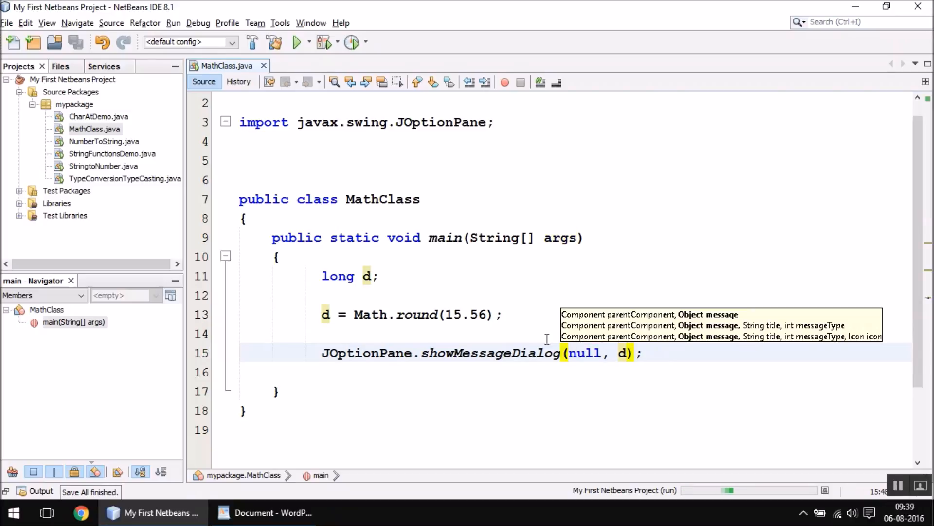
{"action": "left_click", "coordinate": [295, 42]}
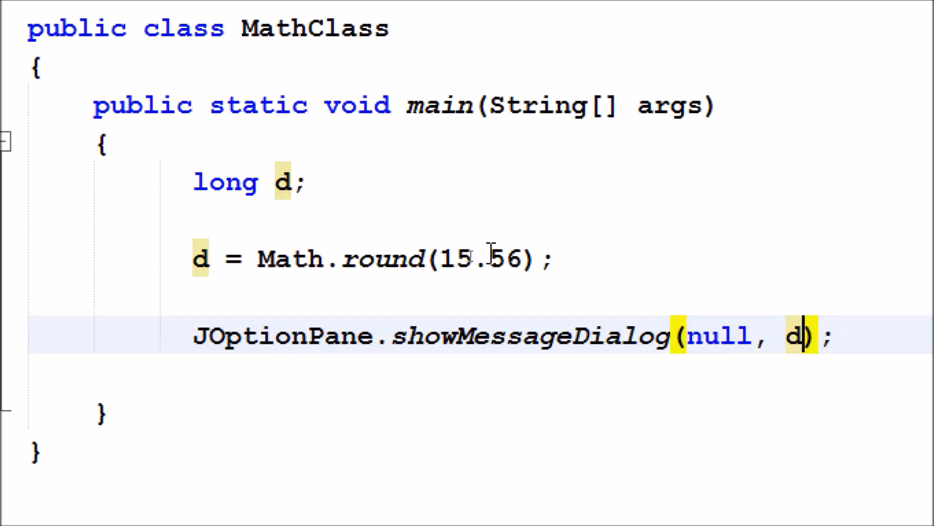
{"action": "left_click", "coordinate": [497, 259]}
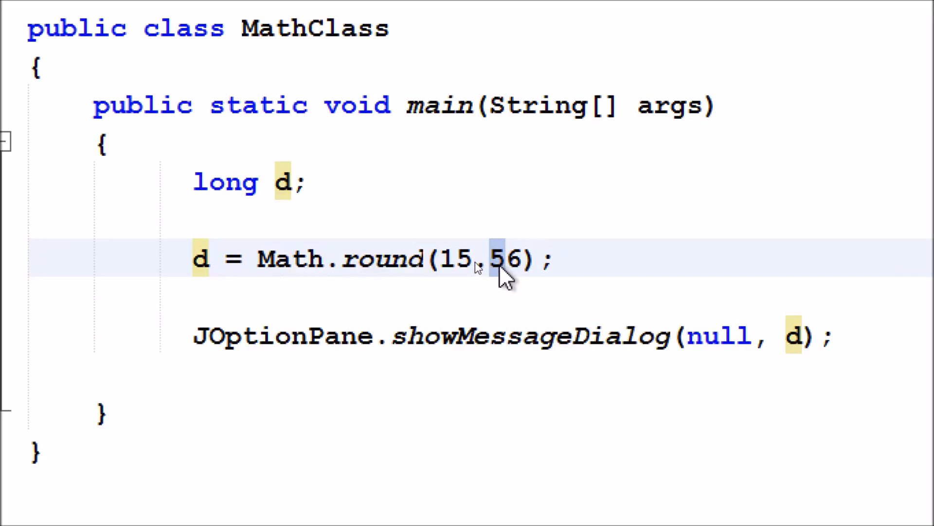
{"action": "left_click", "coordinate": [508, 259]}
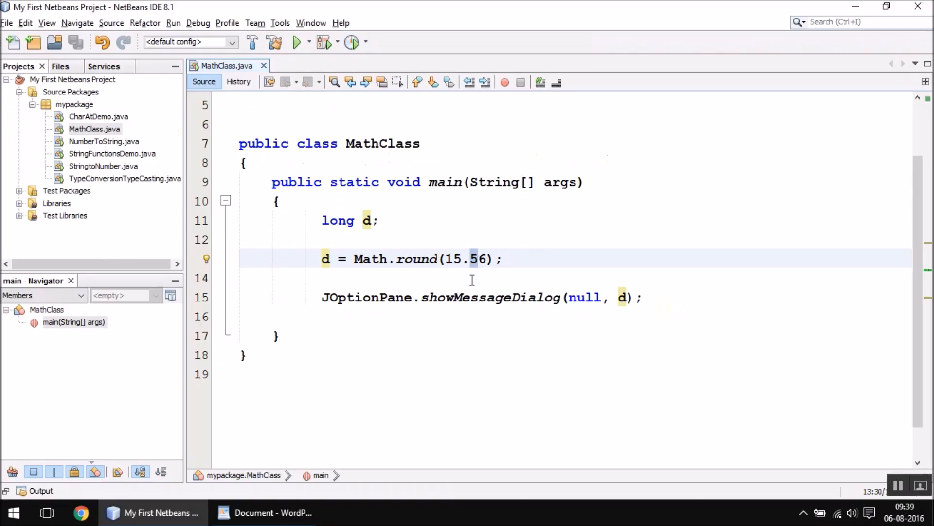
{"action": "left_click", "coordinate": [502, 297]}
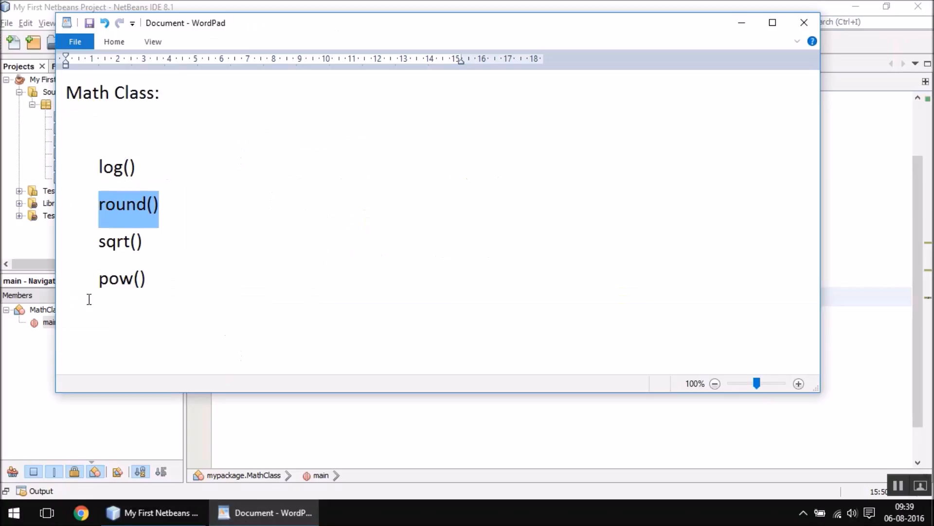
Double-click the next method in the WordPad Math functions list
{"action": "double_click", "coordinate": [120, 242]}
{"action": "type", "text": "M"}
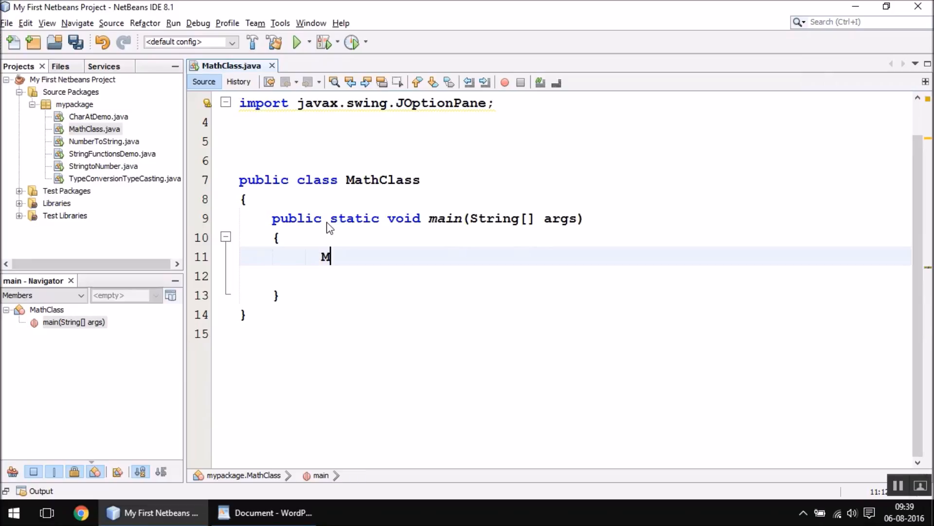
Write double d = Math.sqrt(36); in main using code completion
{"action": "type", "text": "ath."}
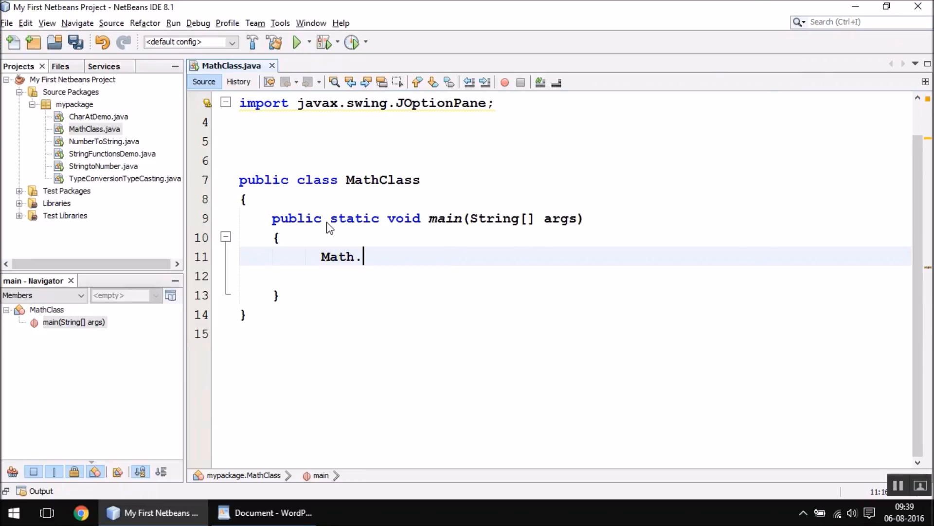
{"action": "type", "text": "sqrt"}
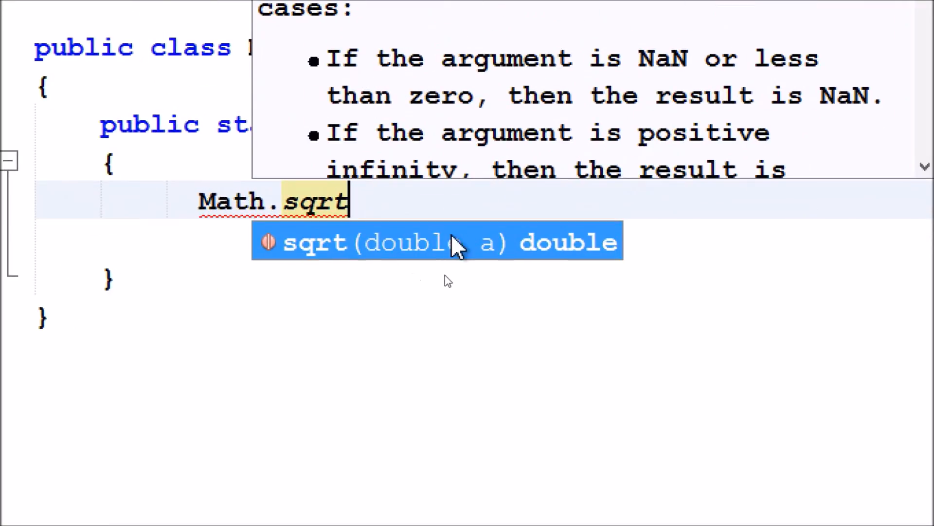
{"action": "mouse_move", "coordinate": [561, 252]}
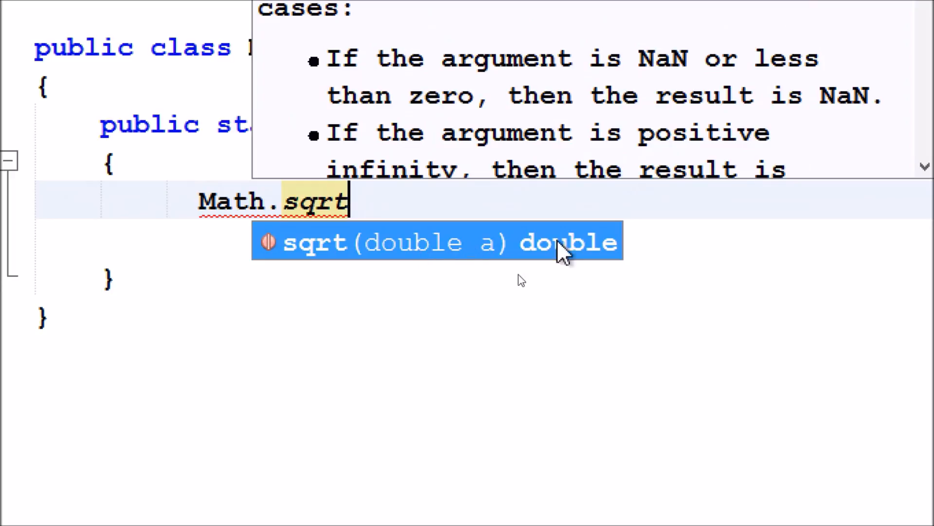
{"action": "mouse_move", "coordinate": [596, 257]}
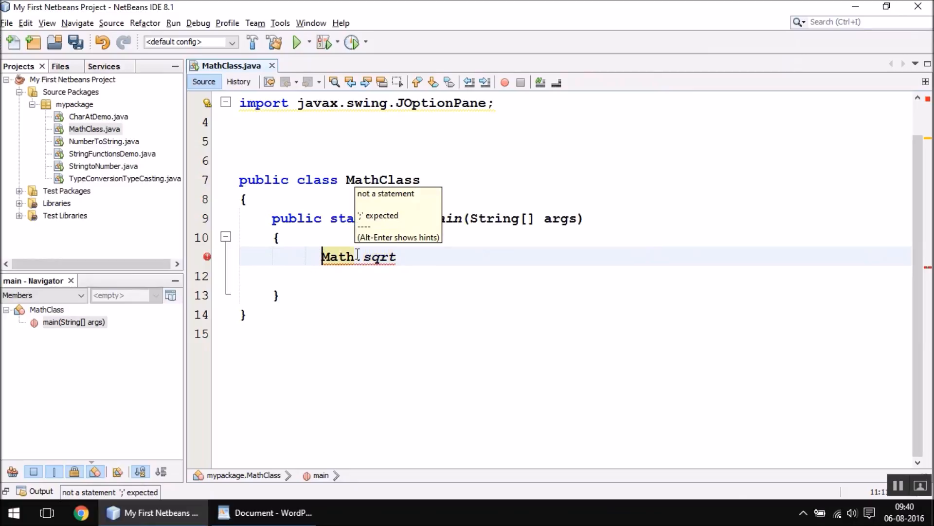
{"action": "type", "text": "double d"}
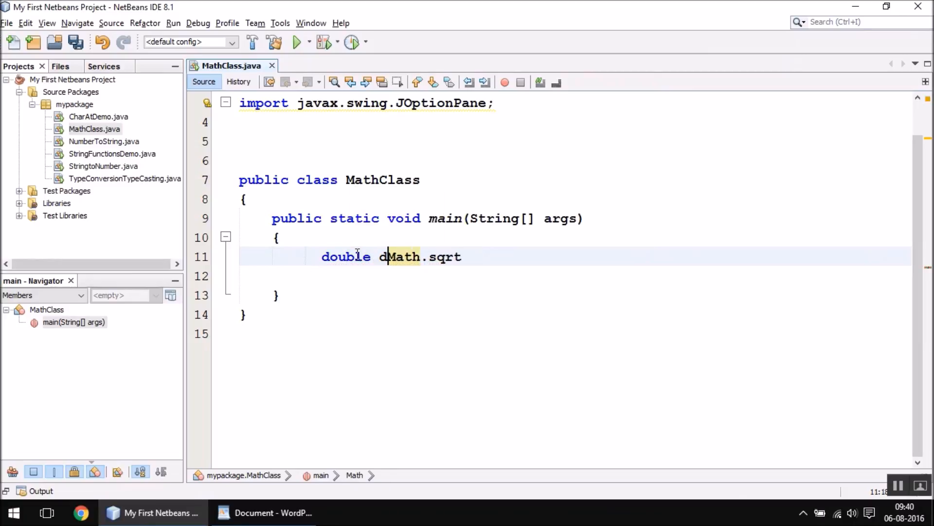
{"action": "type", "text": "="}
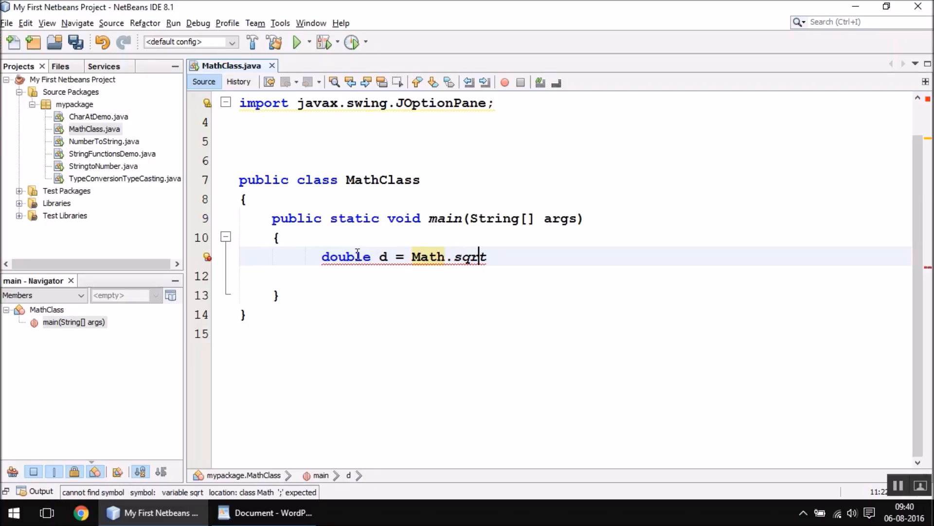
{"action": "type", "text": "()"}
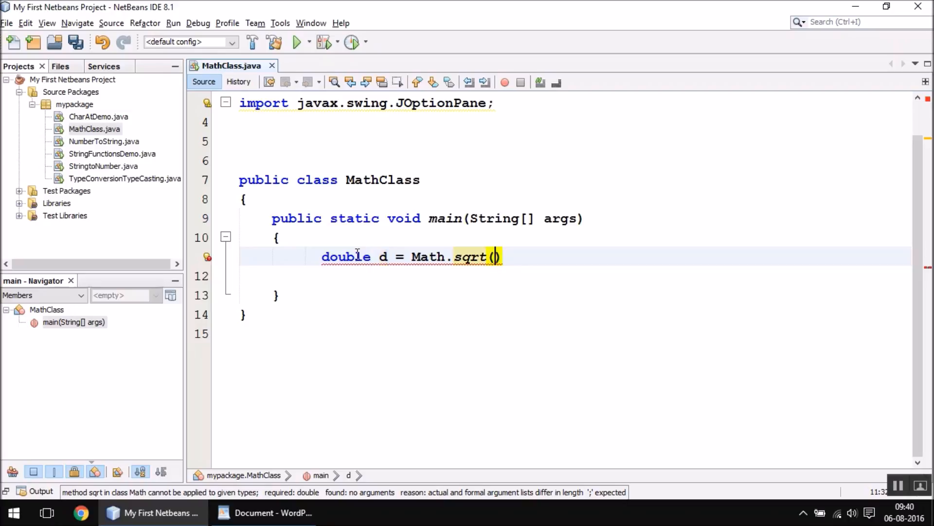
{"action": "type", "text": "36);"}
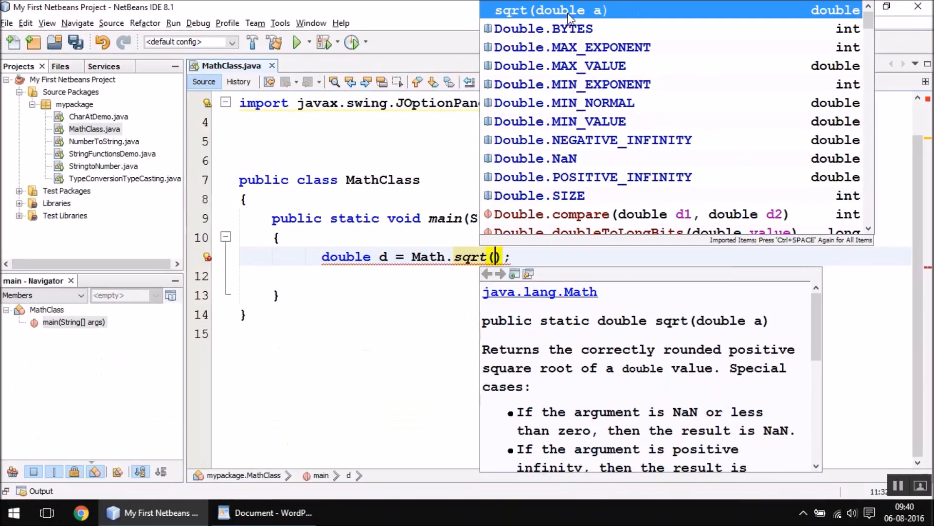
{"action": "type", "text": "36"}
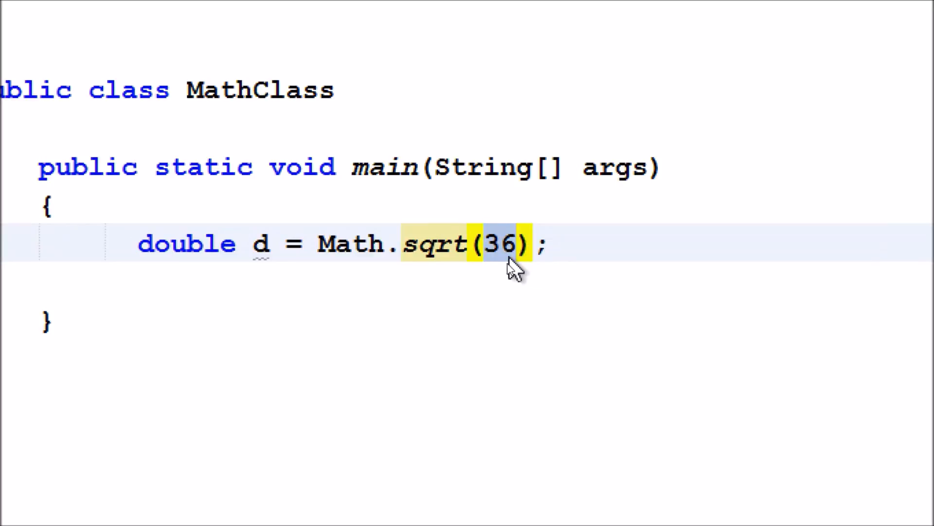
{"action": "left_click", "coordinate": [484, 243]}
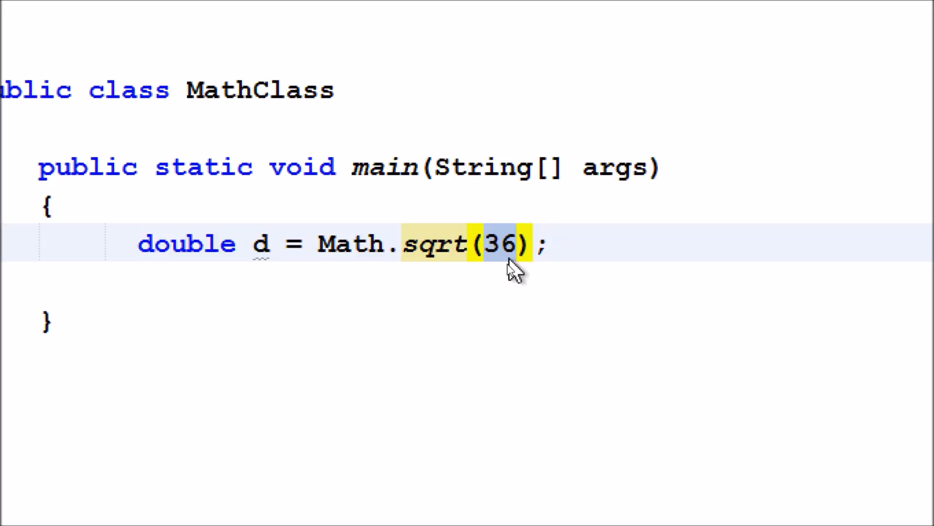
{"action": "left_click", "coordinate": [487, 243]}
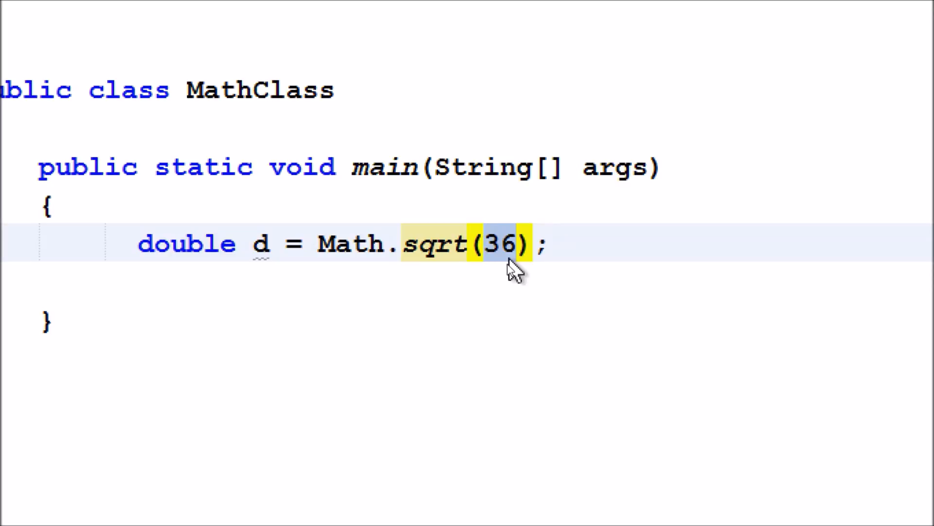
{"action": "left_click", "coordinate": [485, 244]}
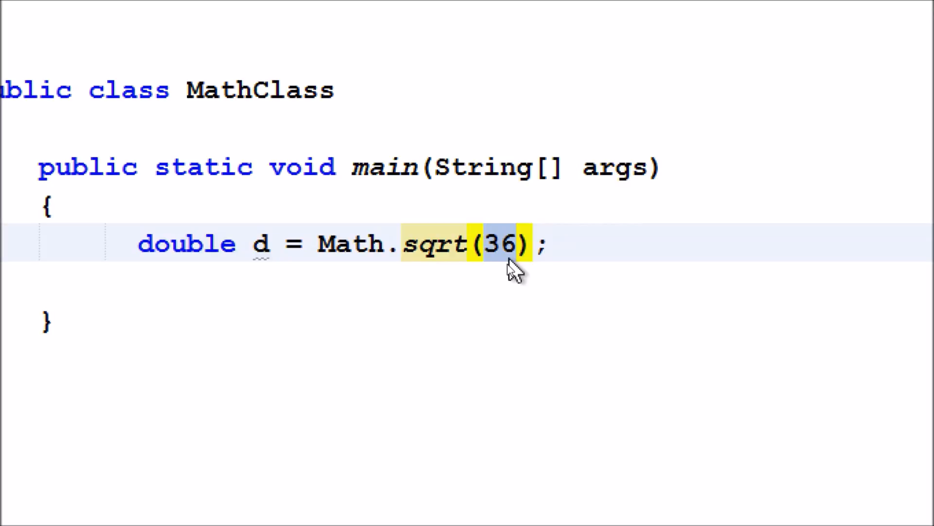
{"action": "left_click", "coordinate": [485, 244]}
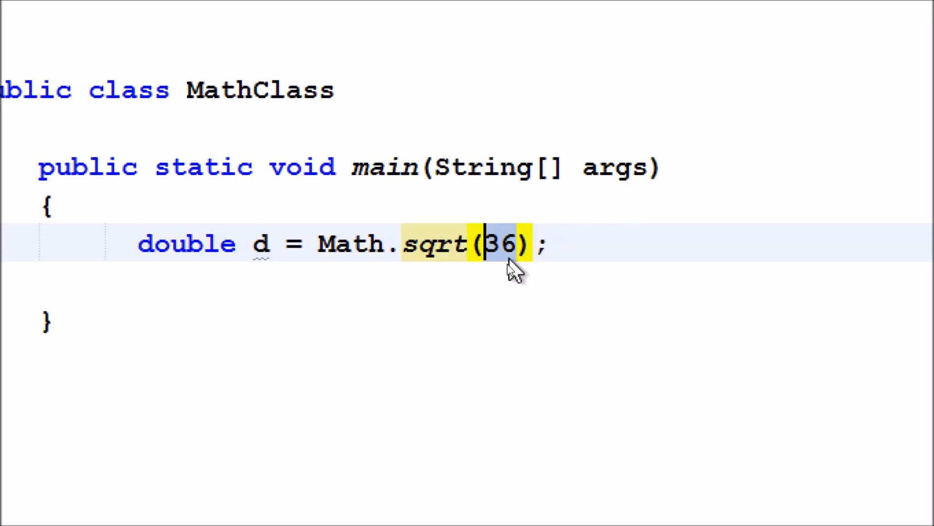
{"action": "mouse_move", "coordinate": [500, 269]}
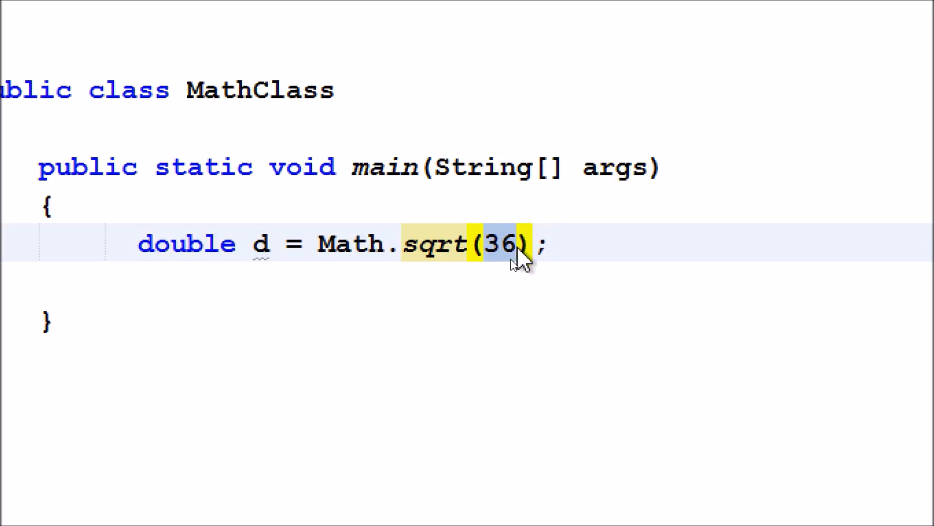
{"action": "left_click", "coordinate": [483, 244]}
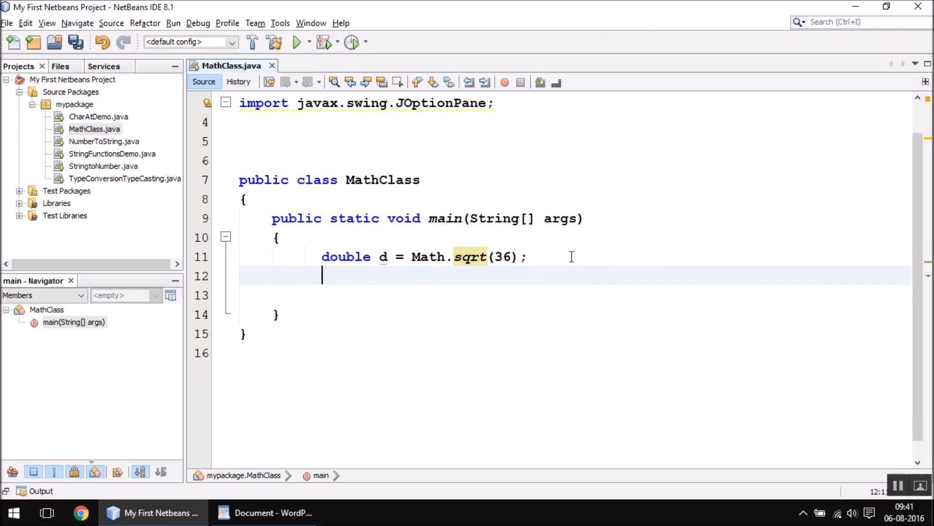
Add JOptionPane.showMessageDialog(null, d) and run the project to show the square root
{"action": "type", "text": "jop"}
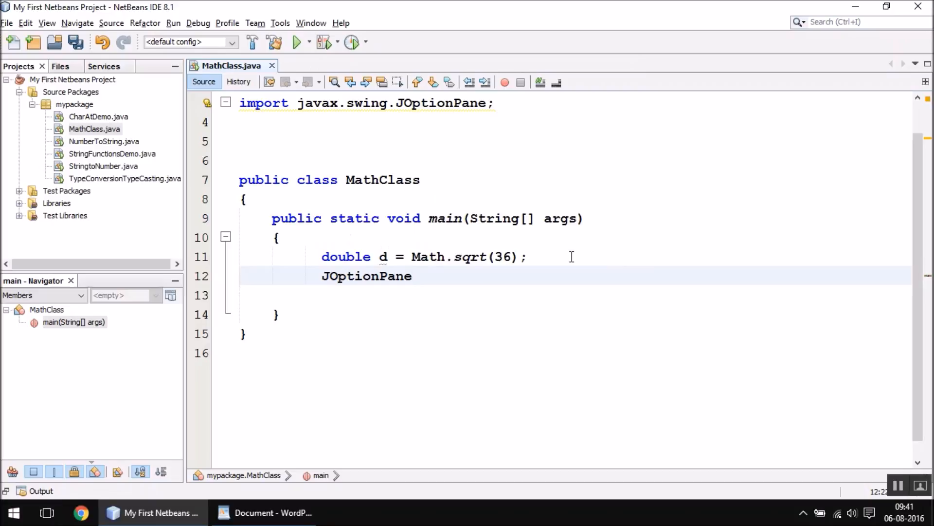
{"action": "type", "text": ".showme"}
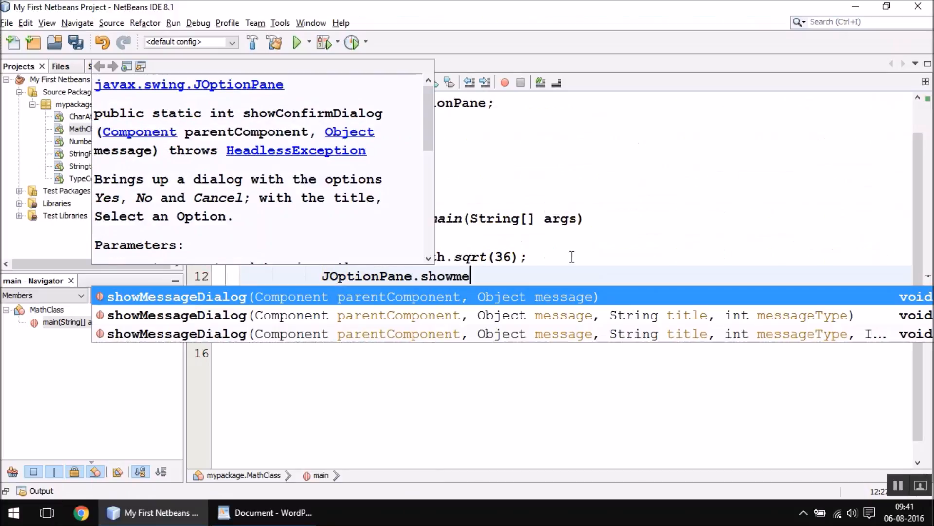
{"action": "left_click", "coordinate": [177, 297]}
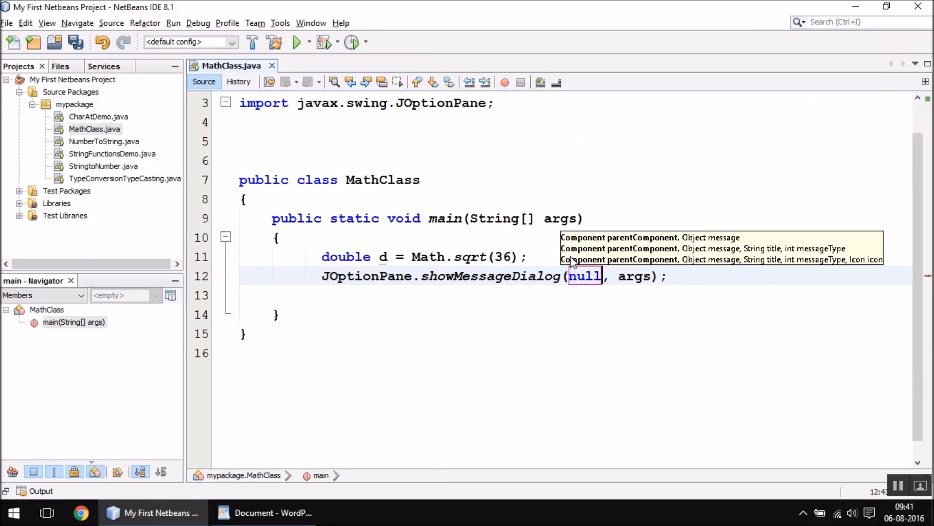
{"action": "type", "text": "a"}
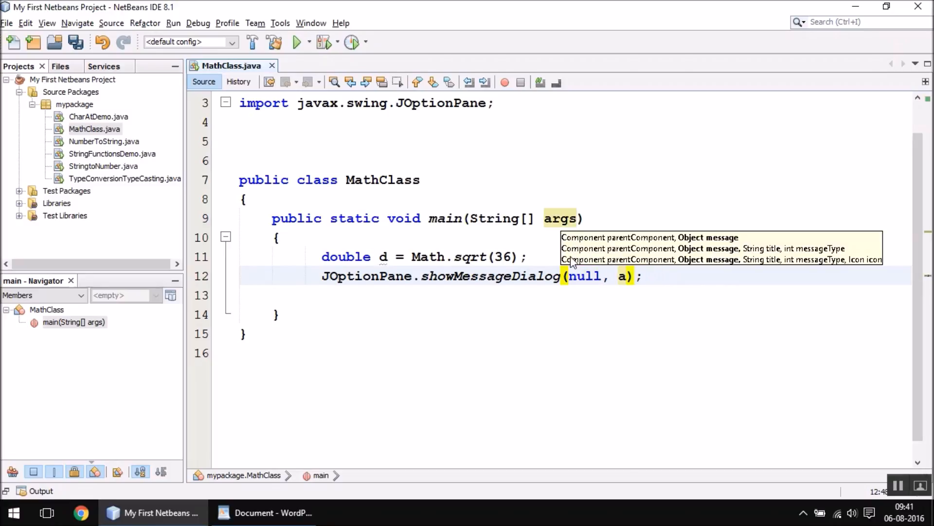
{"action": "type", "text": "d"}
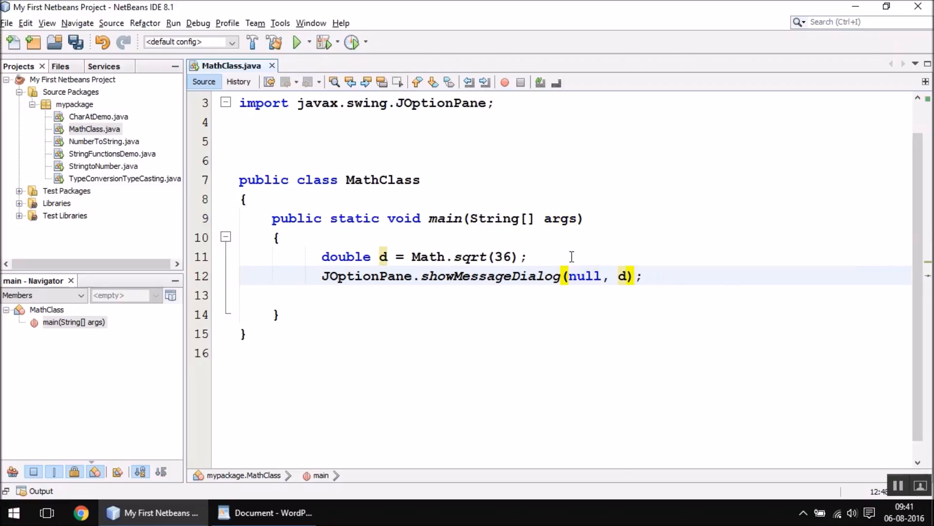
{"action": "left_click", "coordinate": [294, 42]}
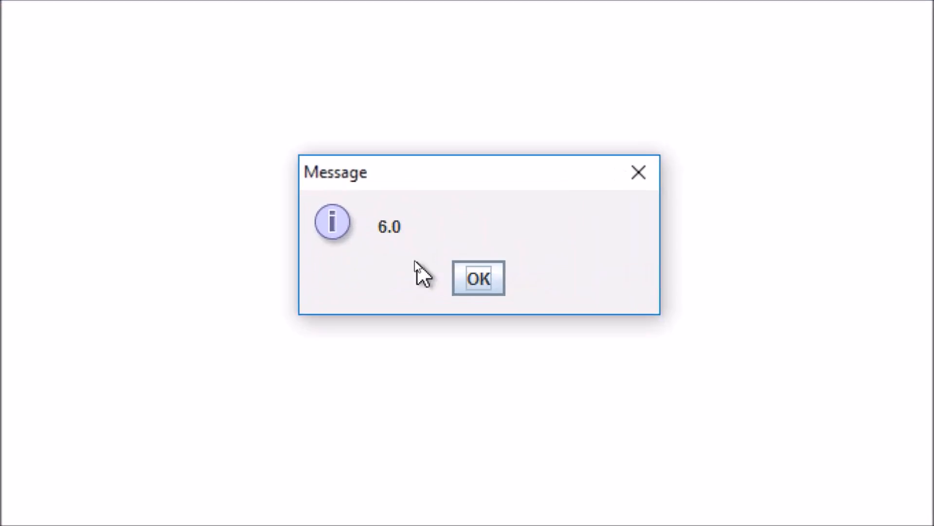
{"action": "mouse_move", "coordinate": [427, 248]}
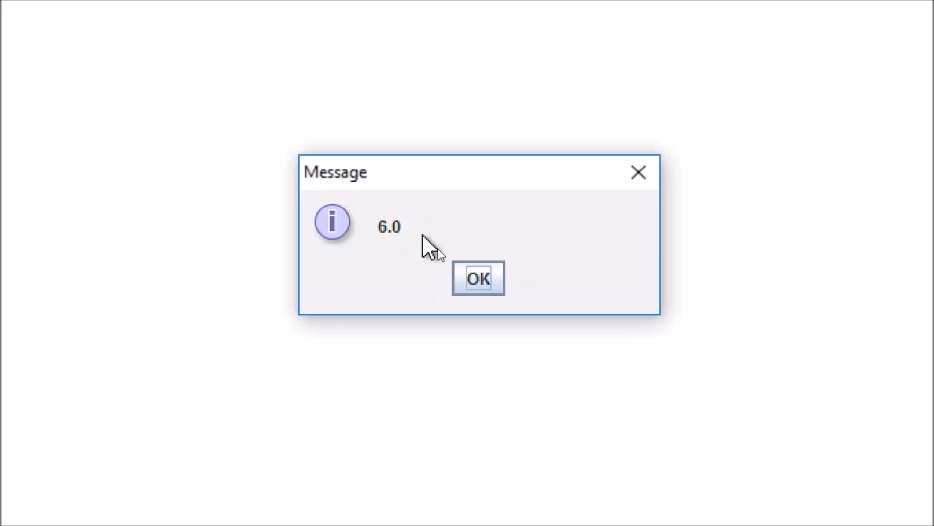
{"action": "mouse_move", "coordinate": [416, 236]}
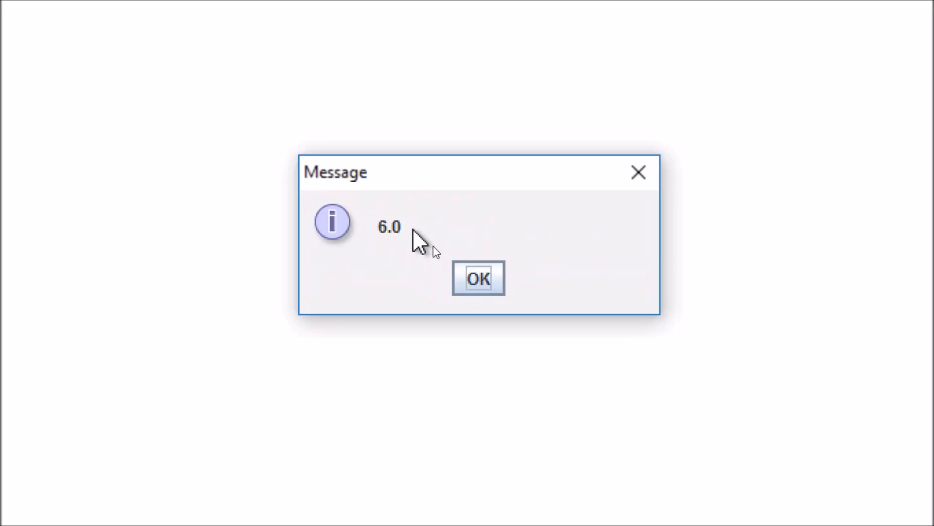
Close the 6.0 result message and switch to the WordPad Math methods notes
{"action": "left_click", "coordinate": [479, 278]}
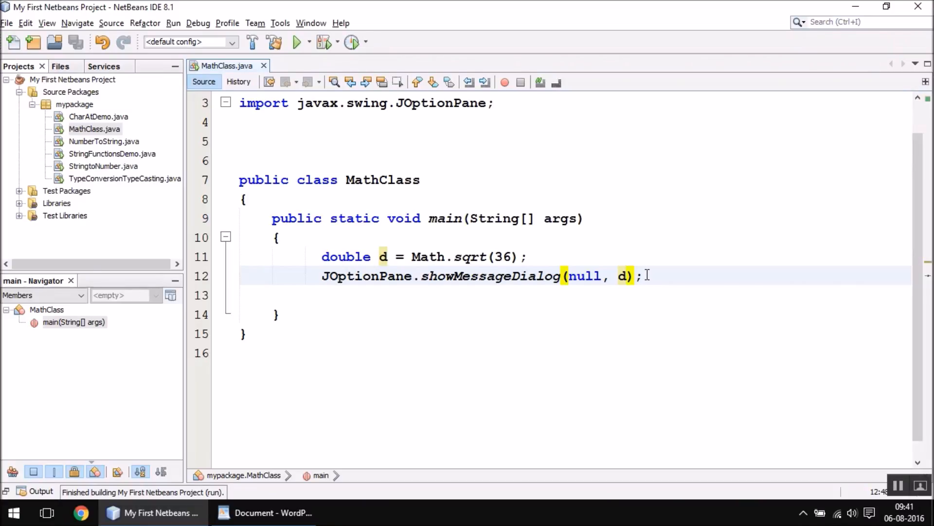
{"action": "left_click", "coordinate": [276, 512]}
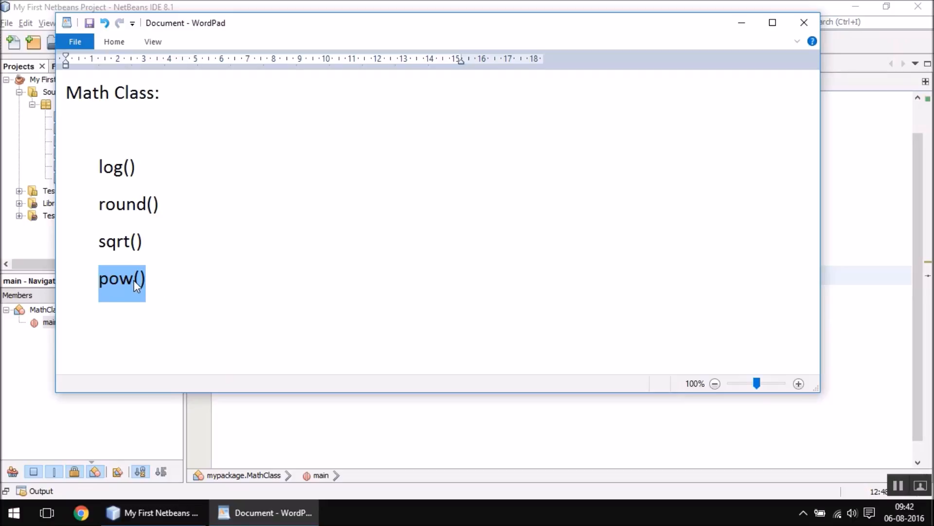
{"action": "mouse_move", "coordinate": [141, 291]}
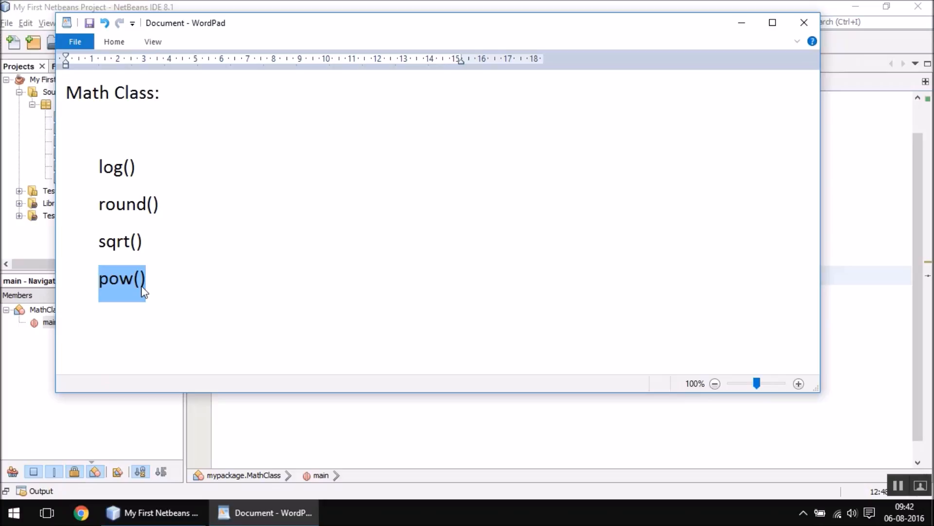
{"action": "mouse_move", "coordinate": [140, 297]}
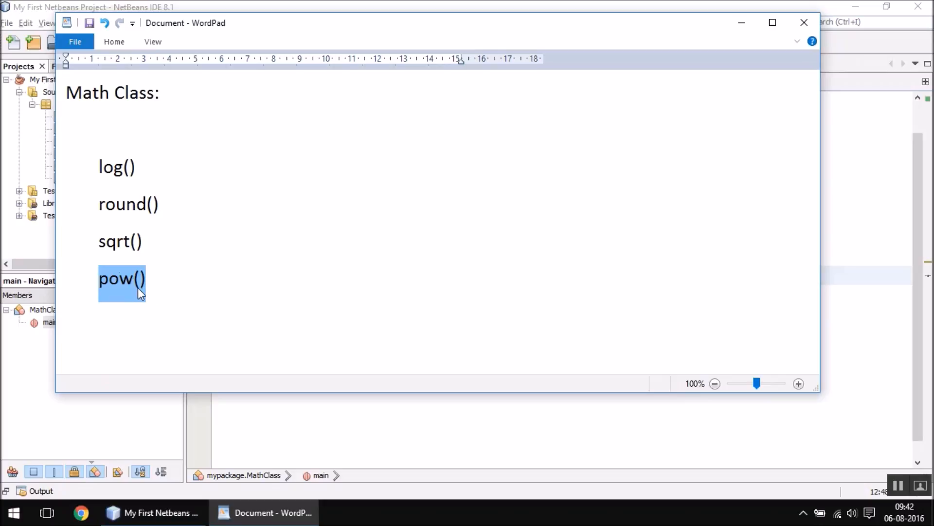
Return to the MathClass code in NetBeans
{"action": "left_click", "coordinate": [156, 512]}
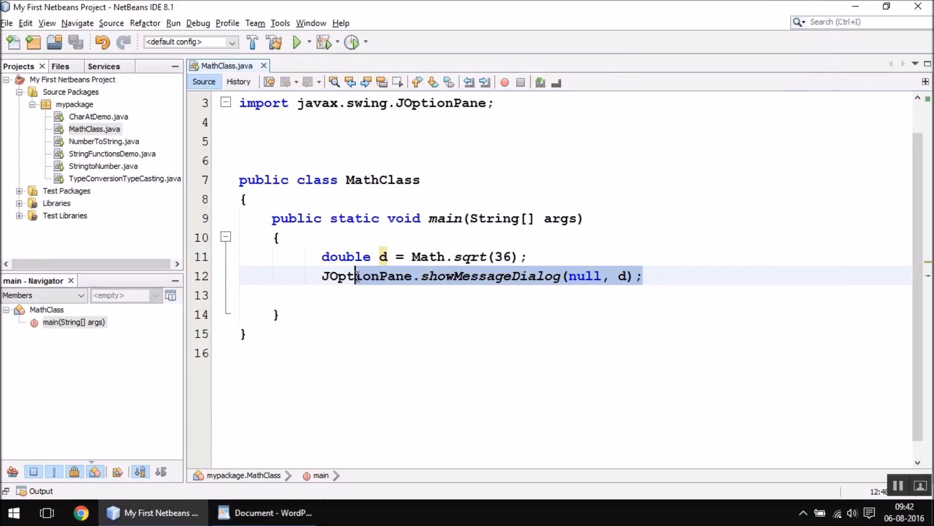
Delete the sqrt and dialog code and type Math.pow after double d =, fixing a typo
{"action": "key", "text": "Delete"}
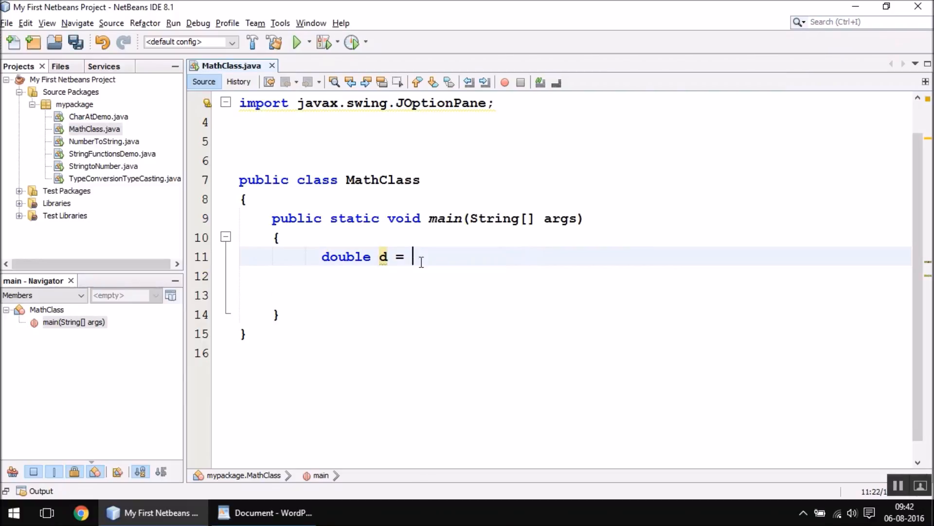
{"action": "type", "text": "MA"}
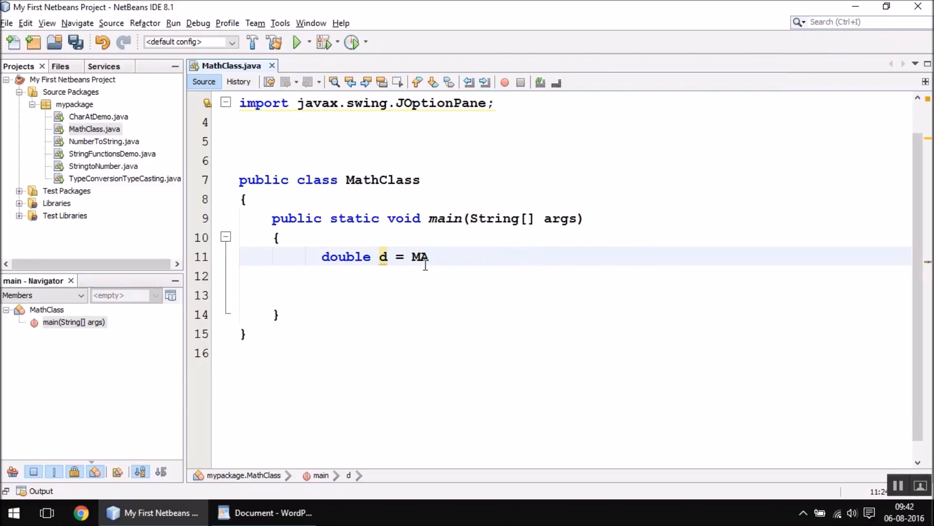
{"action": "key", "text": "BackSpace"}
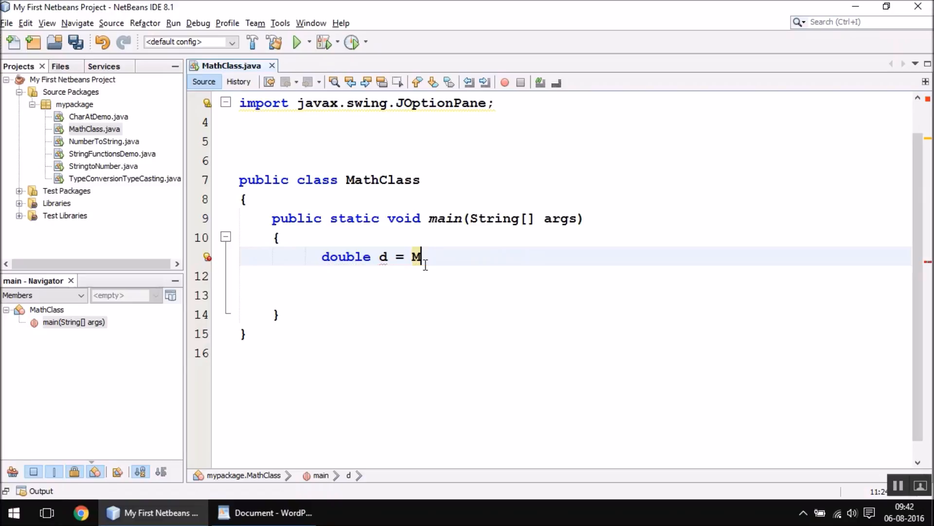
{"action": "key", "text": "Backspace"}
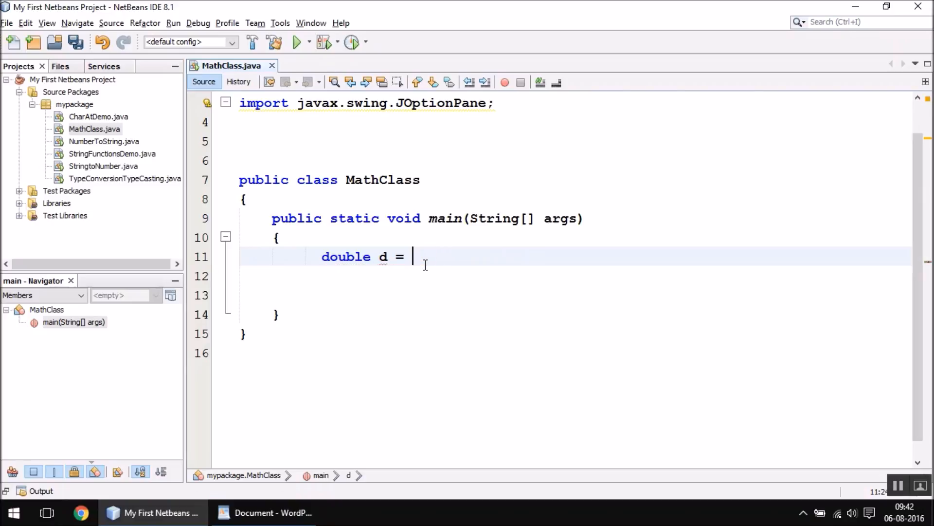
{"action": "type", "text": "ath"}
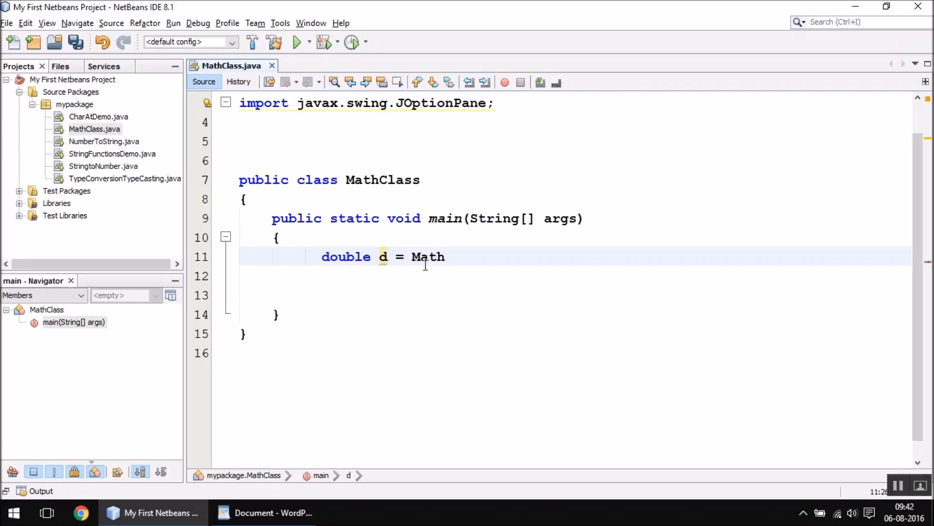
{"action": "type", "text": ".pow"}
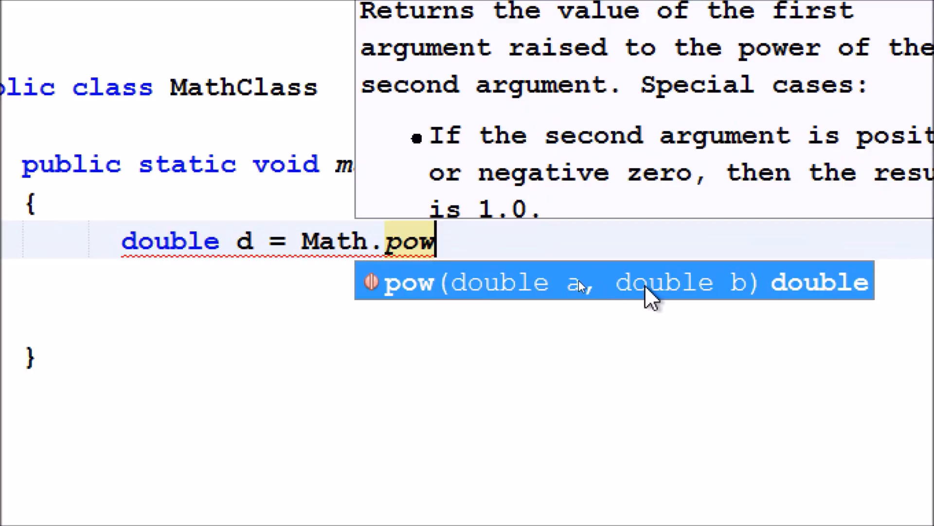
{"action": "mouse_move", "coordinate": [528, 308]}
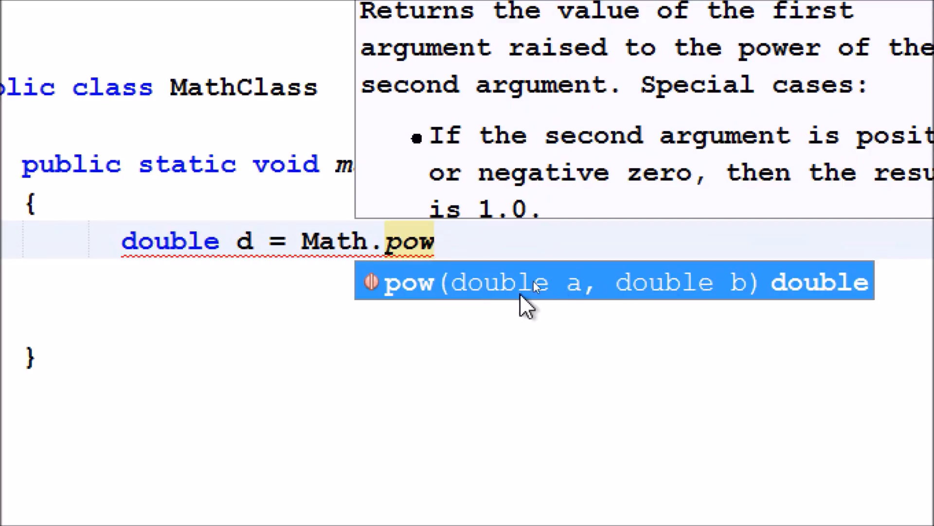
{"action": "mouse_move", "coordinate": [635, 298]}
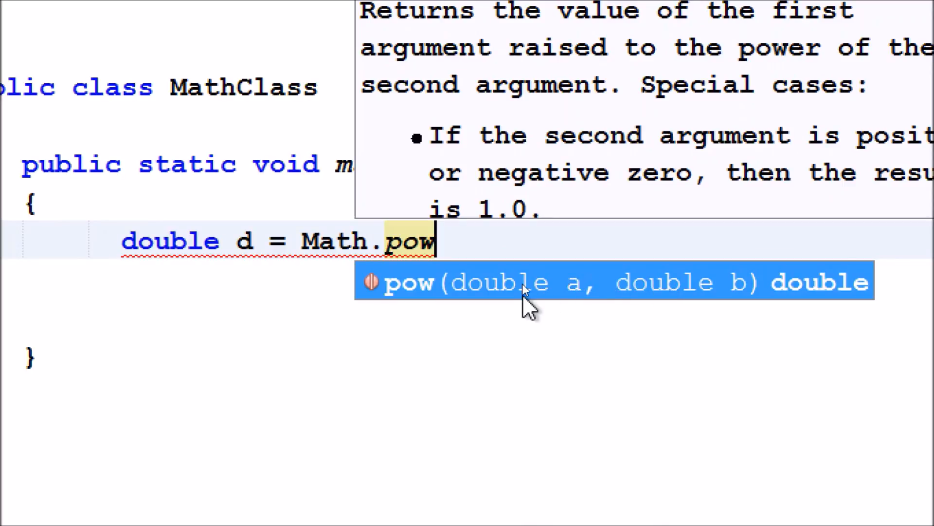
{"action": "mouse_move", "coordinate": [649, 299]}
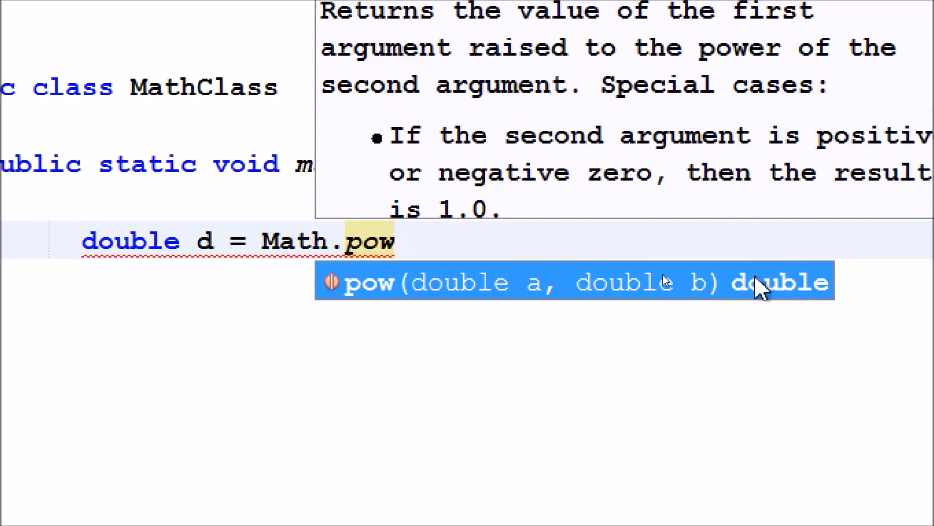
{"action": "mouse_move", "coordinate": [789, 296]}
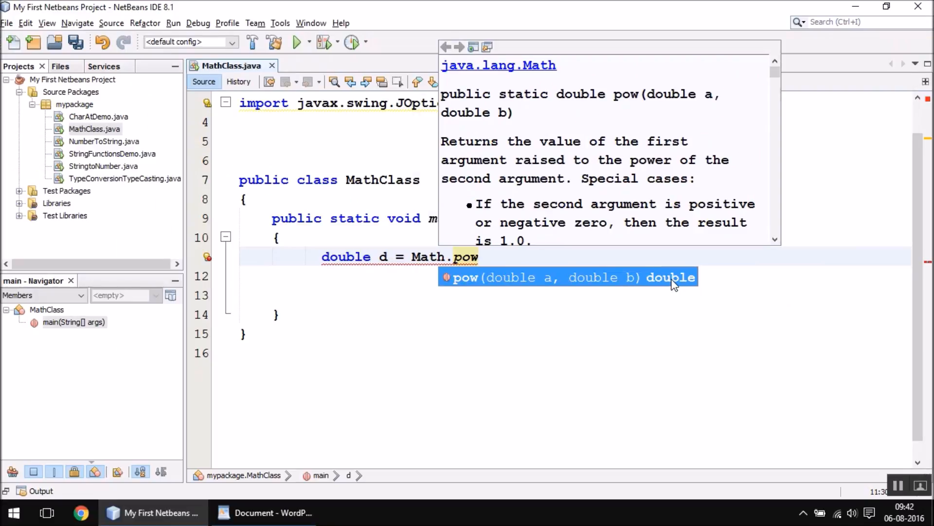
Complete the line as double d = Math.pow(2,5); to compute 2 to the fifth
{"action": "left_click", "coordinate": [591, 283]}
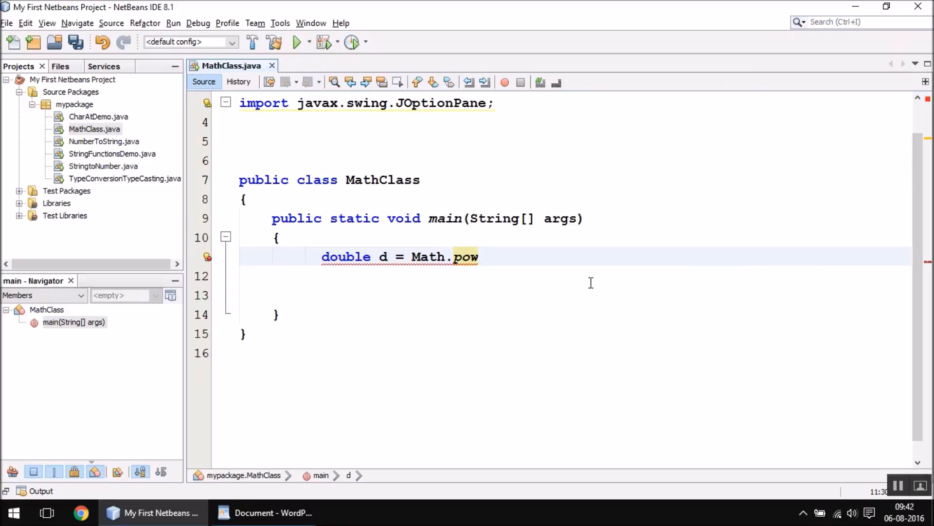
{"action": "type", "text": "()"}
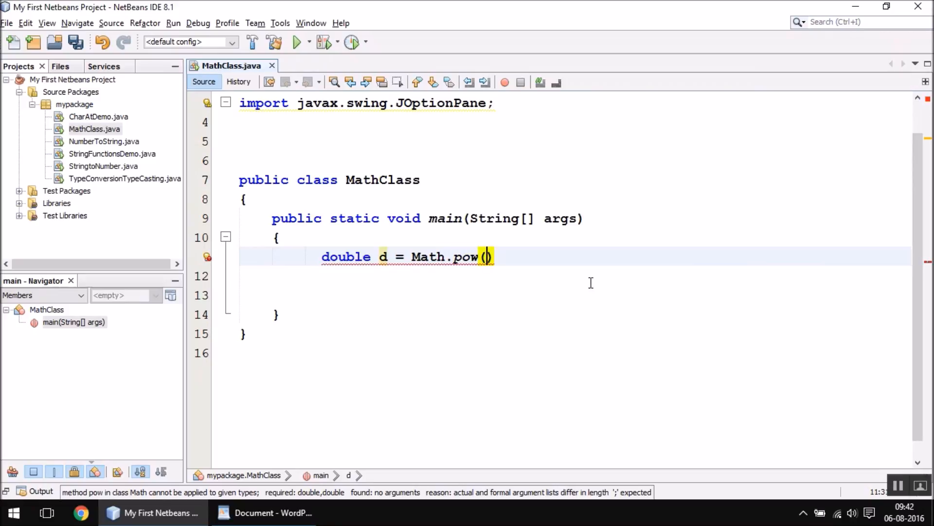
{"action": "type", "text": "2"}
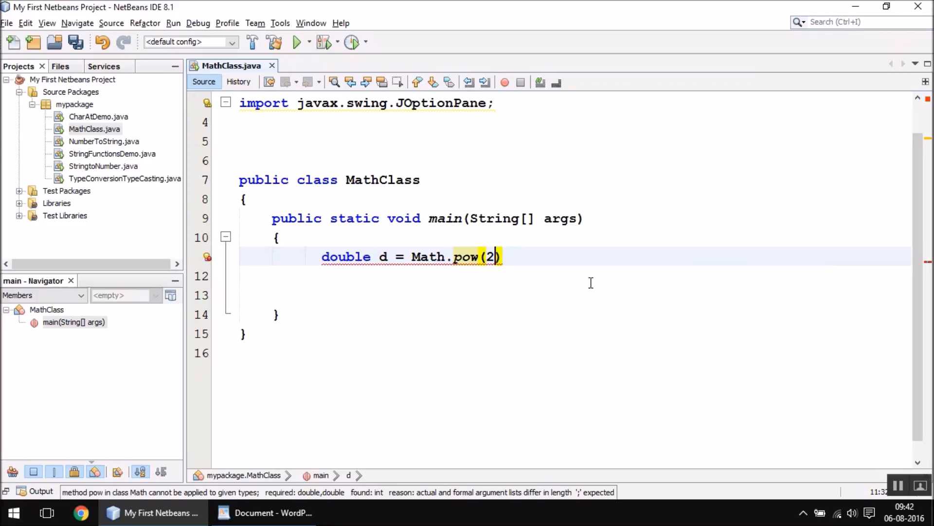
{"action": "type", "text": ",5"}
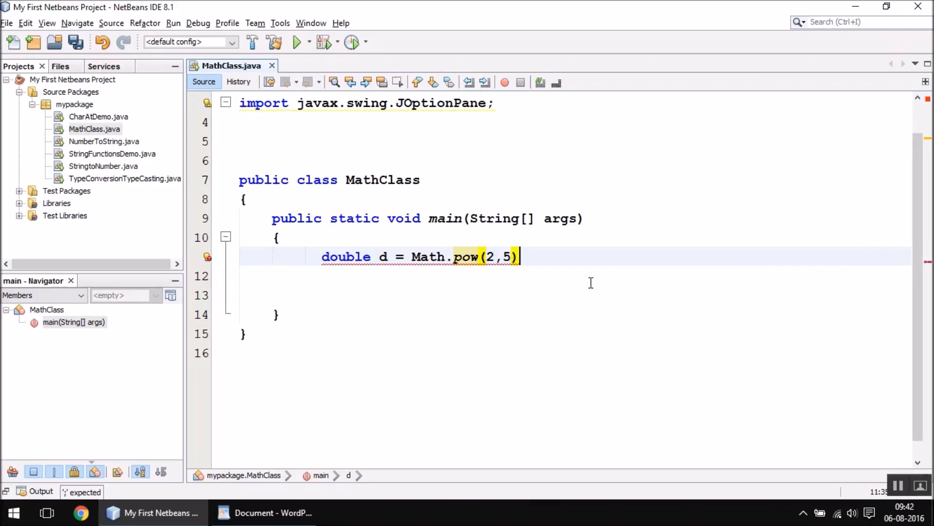
{"action": "type", "text": ";"}
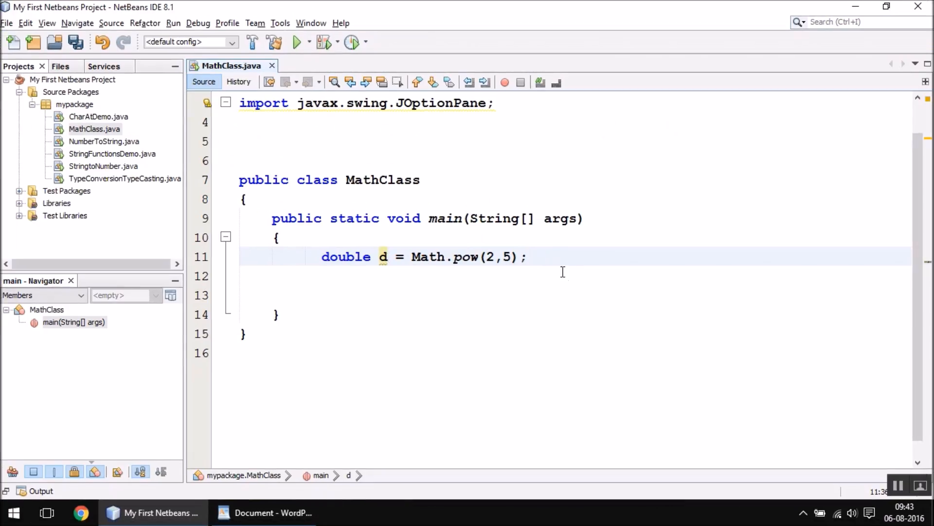
Add JOptionPane.showMessageDialog(null, d); and run the project to display 32.0
{"action": "type", "text": "jop"}
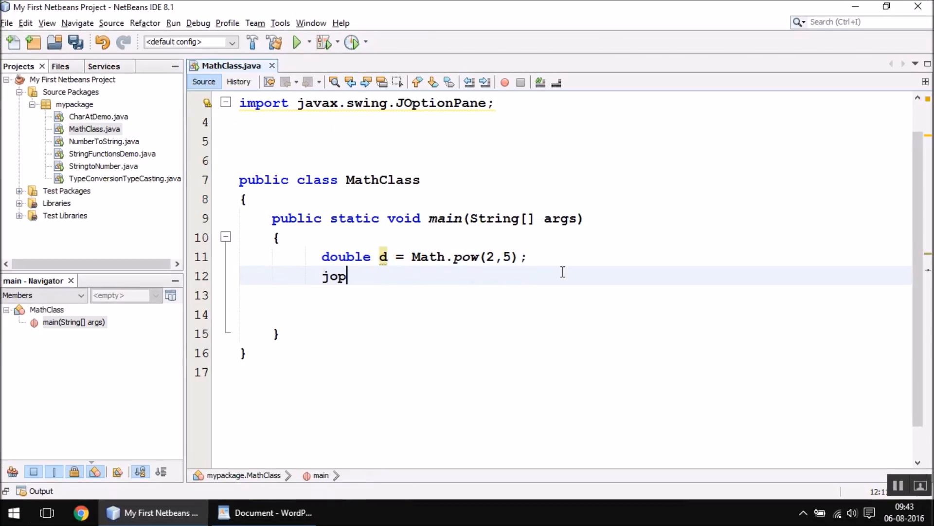
{"action": "type", "text": "OptionPane."}
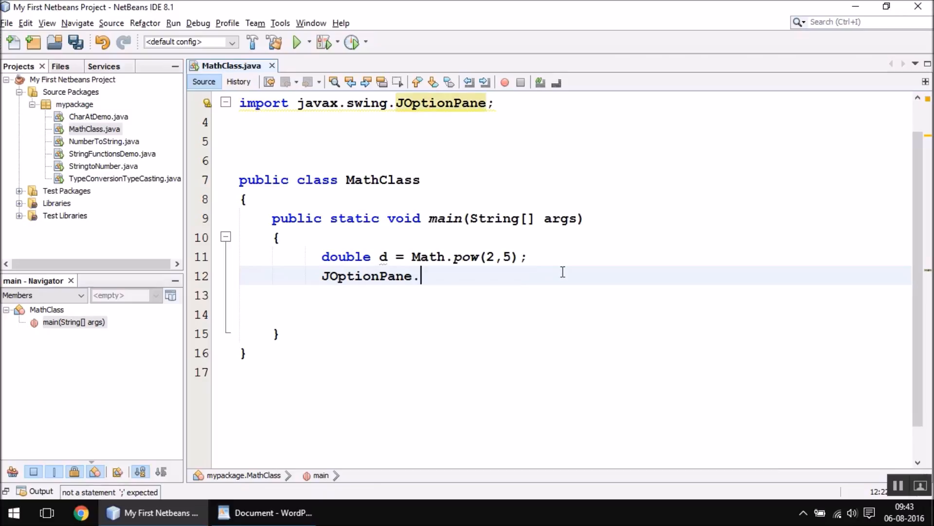
{"action": "type", "text": "showmessageDialog(null, d);"}
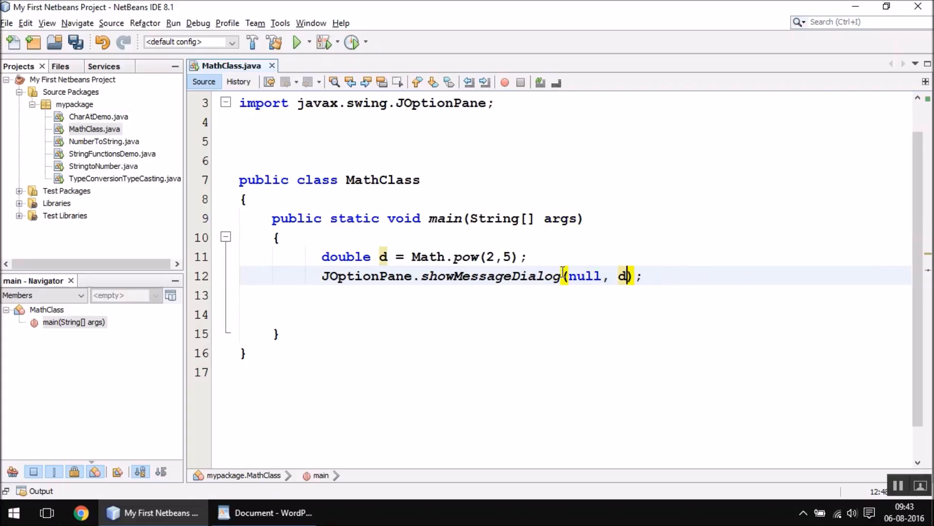
{"action": "left_click", "coordinate": [294, 42]}
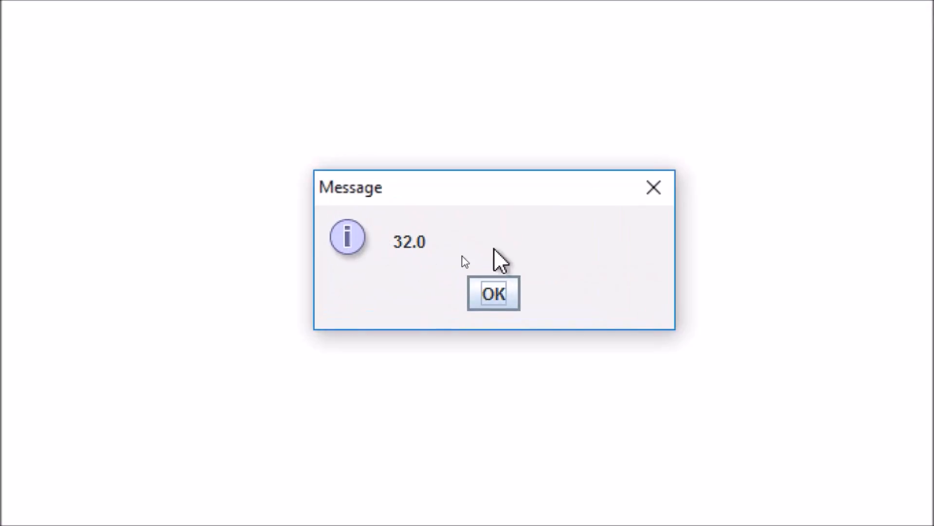
Dismiss the message dialog showing the 32.0 result
{"action": "left_click", "coordinate": [493, 294]}
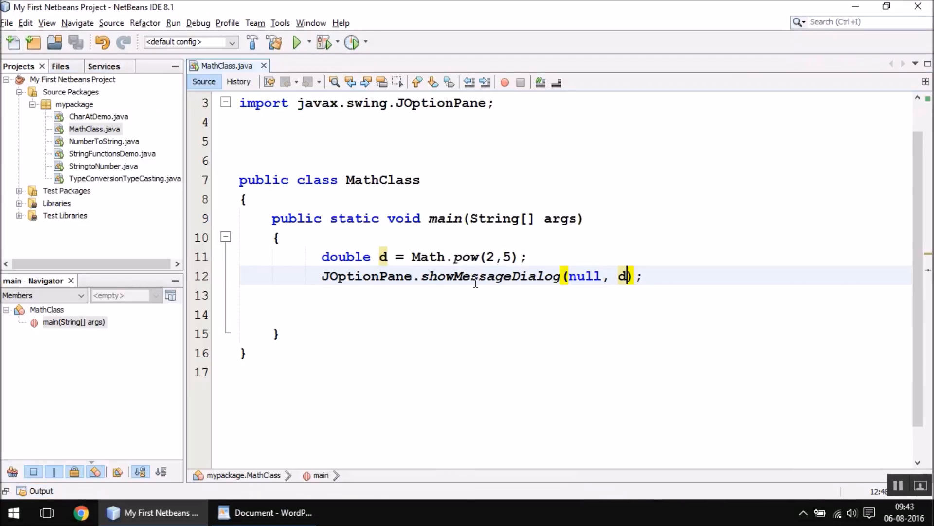